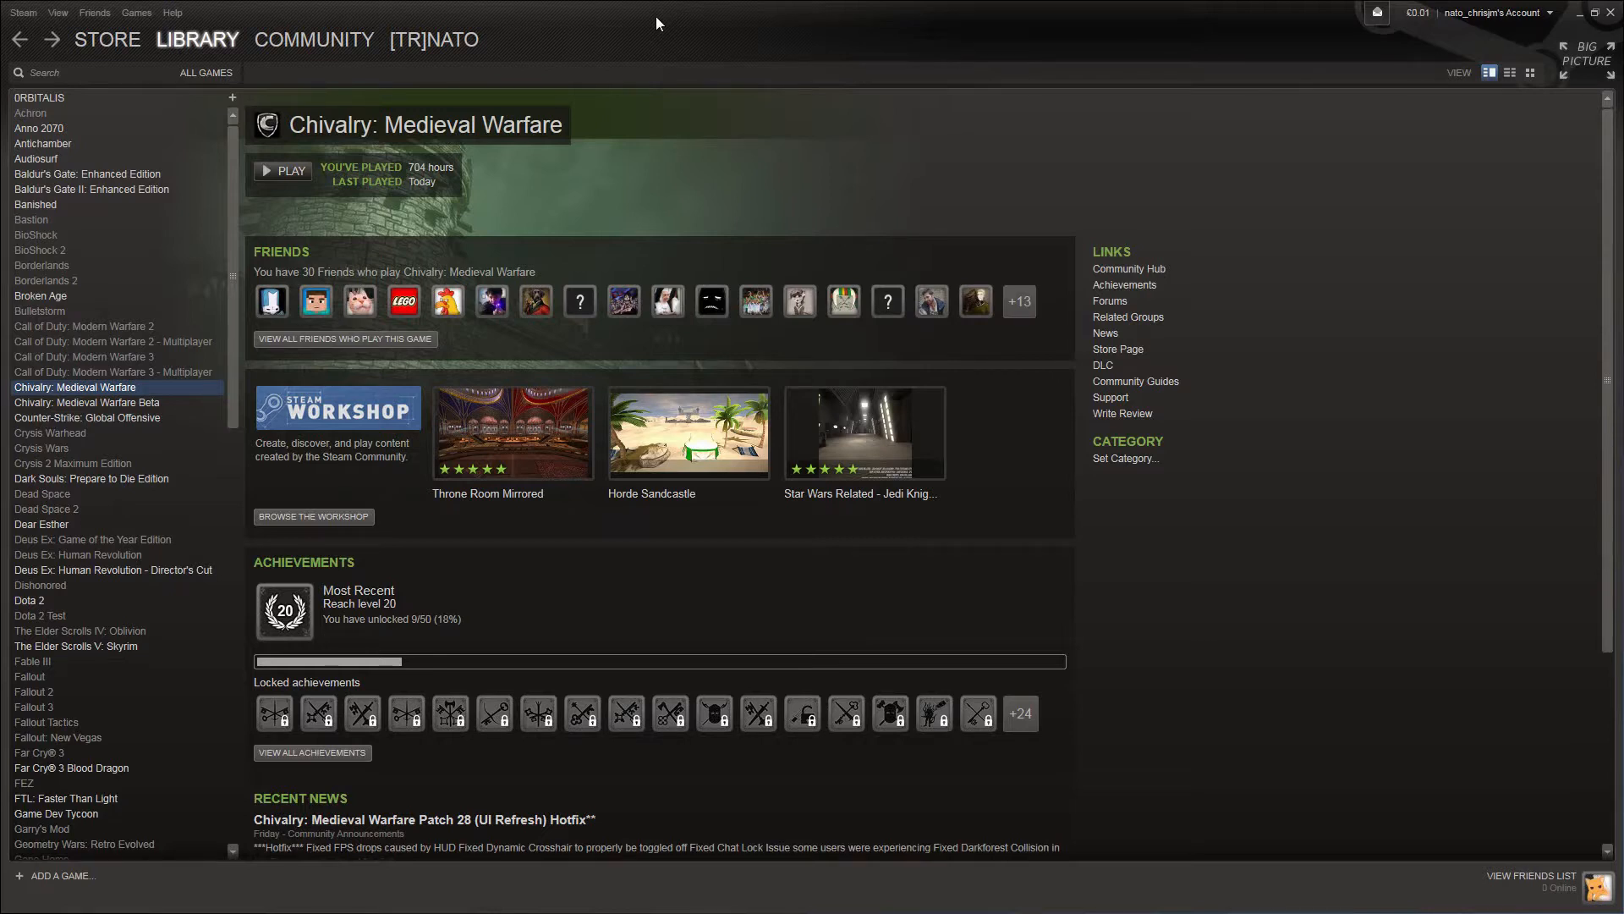
{"action": "mouse_move", "coordinate": [248, 397]}
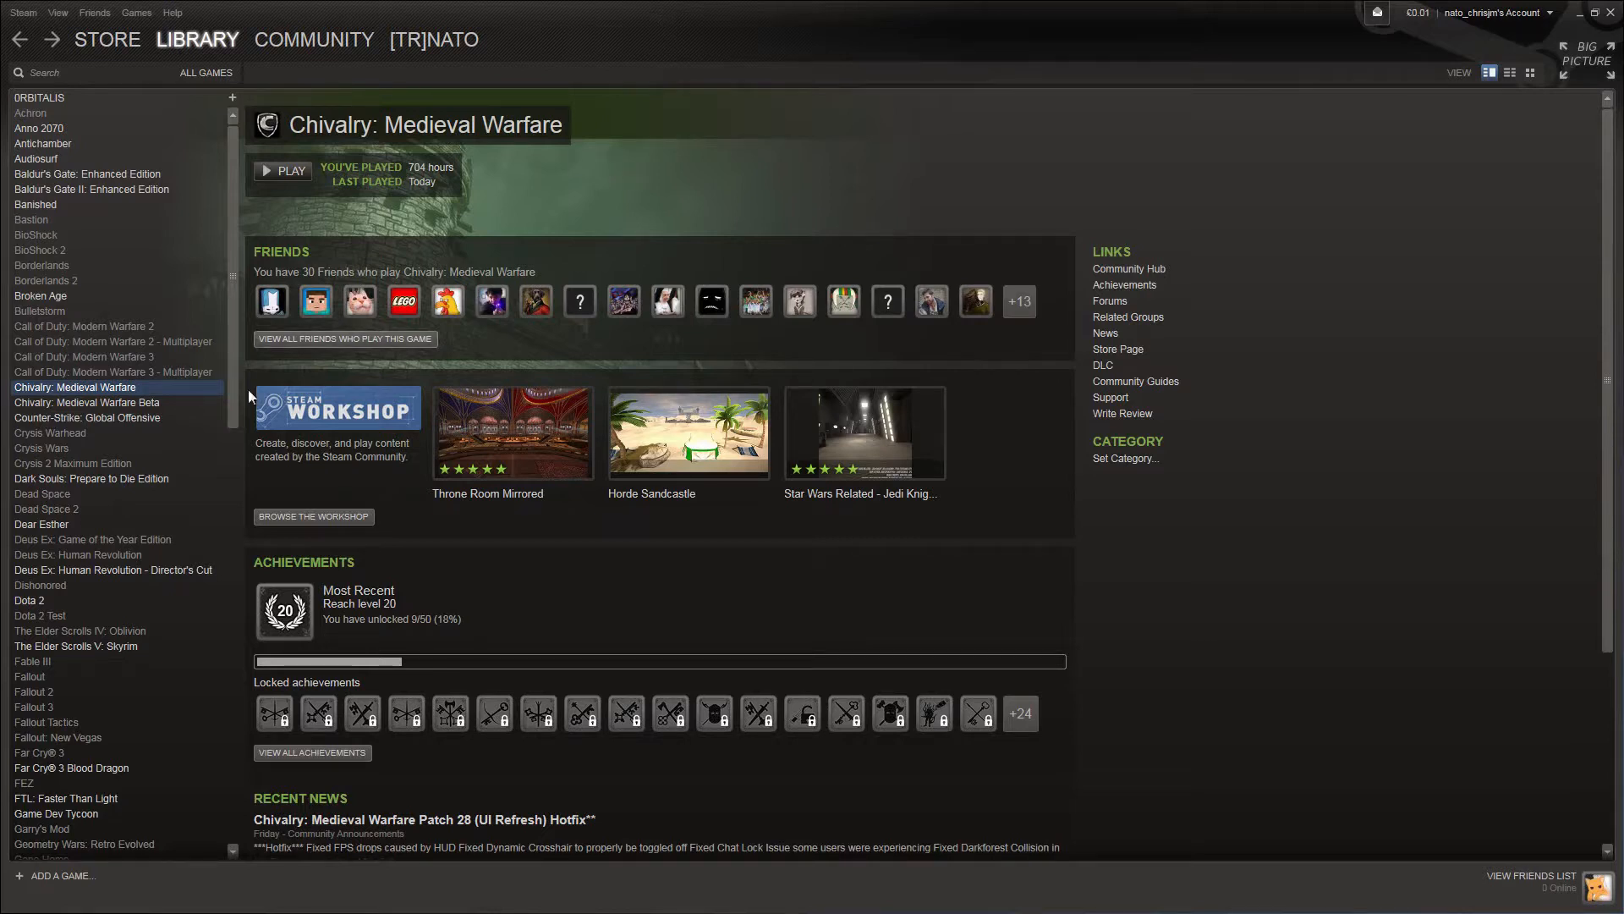
{"action": "mouse_move", "coordinate": [132, 386]}
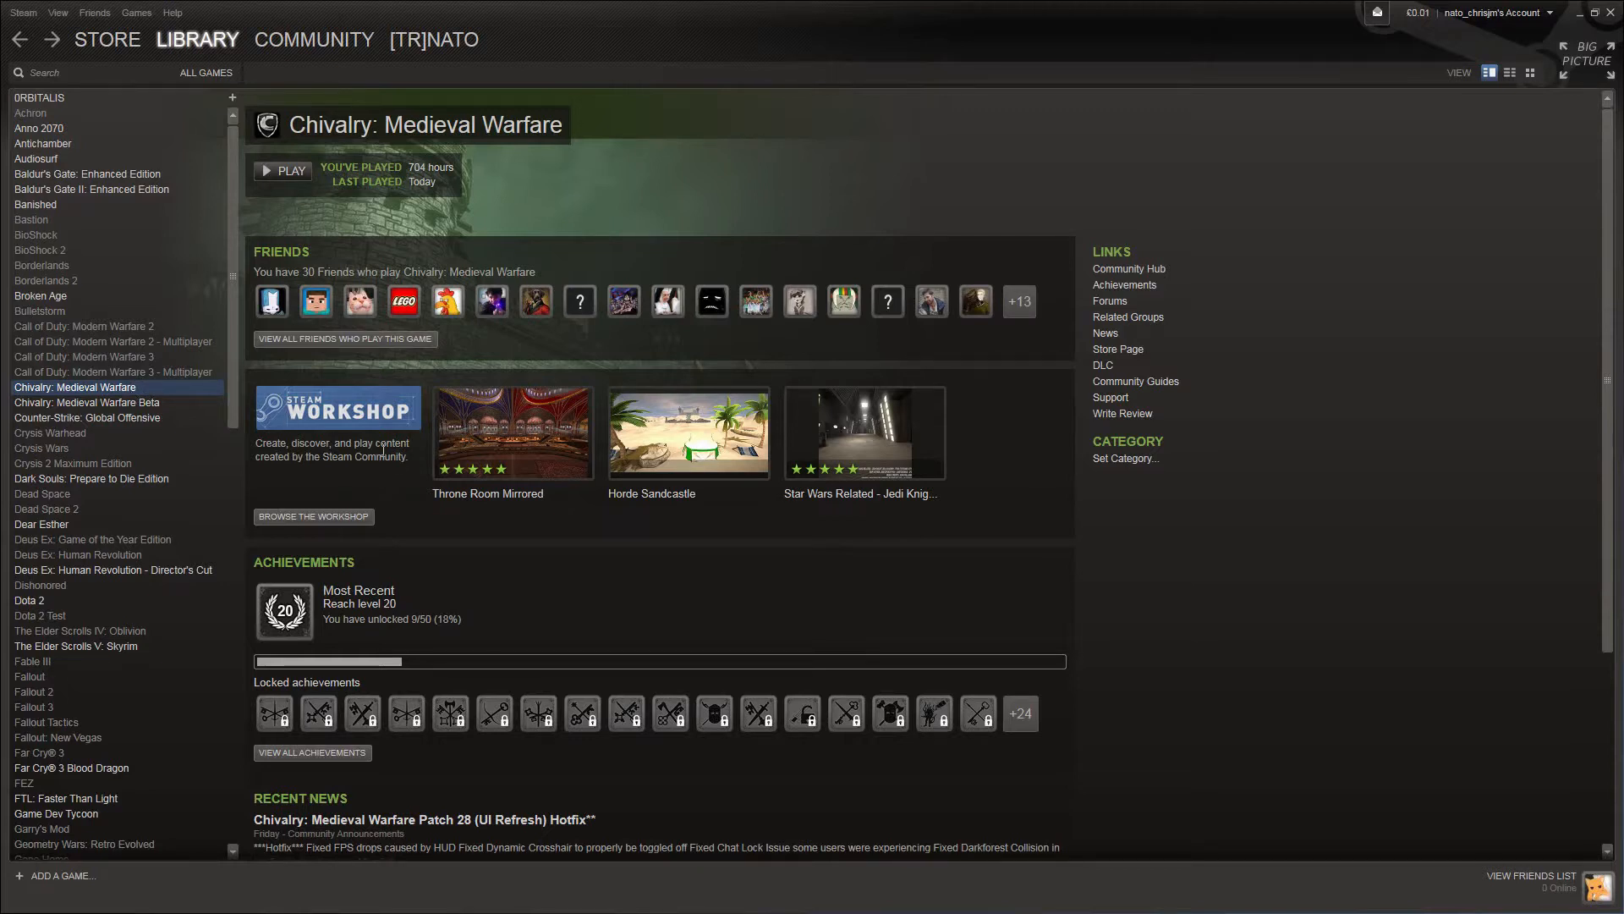
{"action": "mouse_move", "coordinate": [392, 475]}
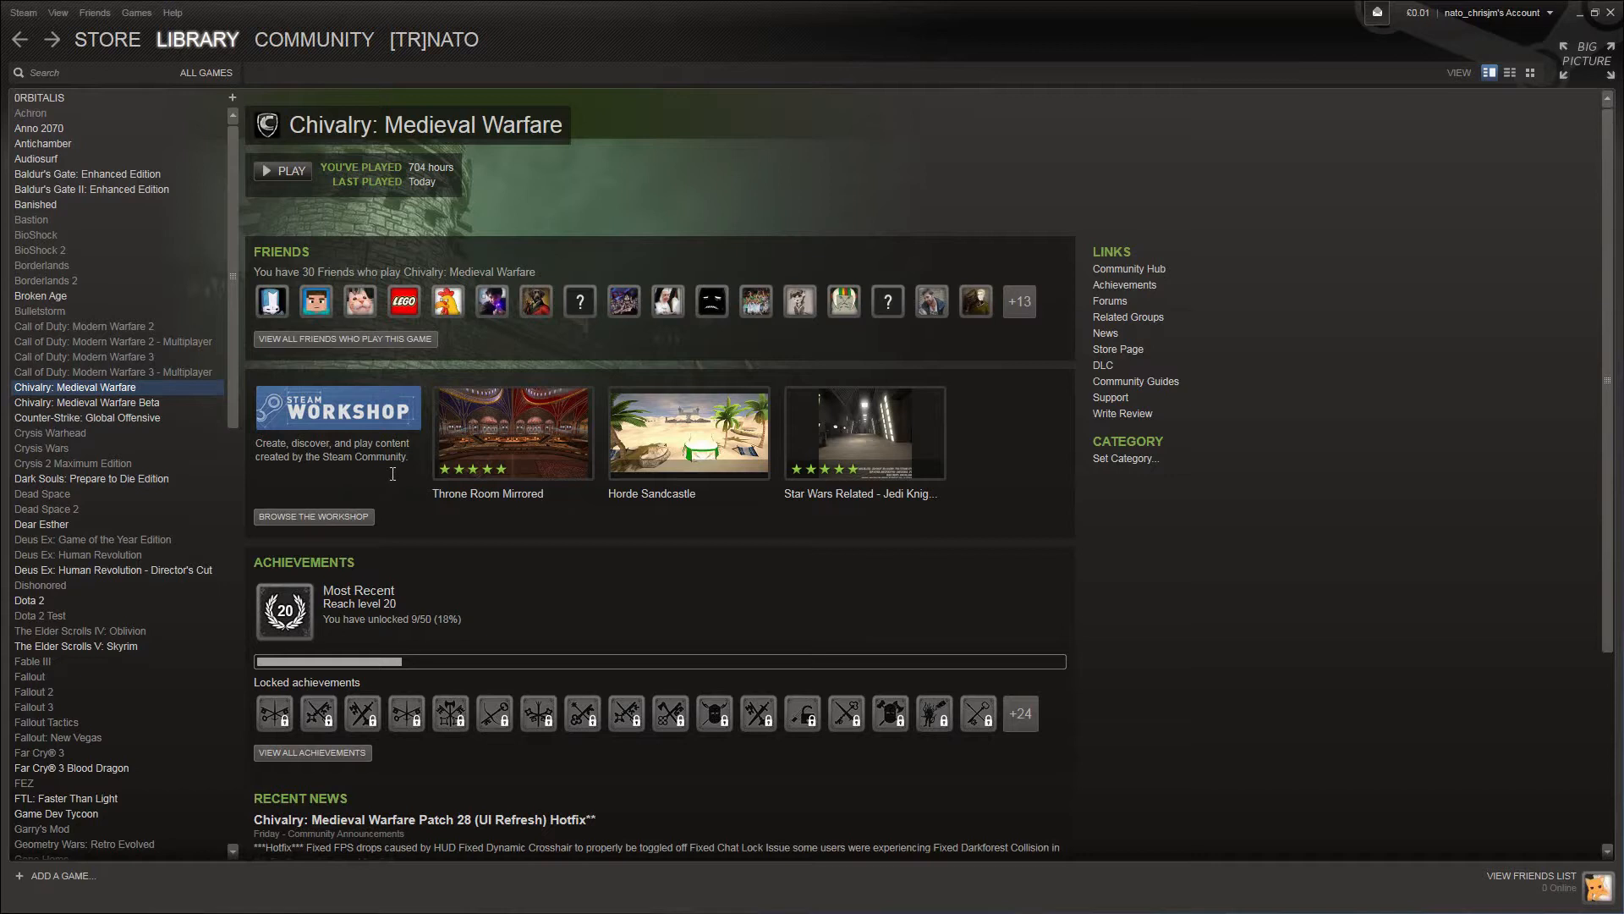
{"action": "mouse_move", "coordinate": [577, 522]}
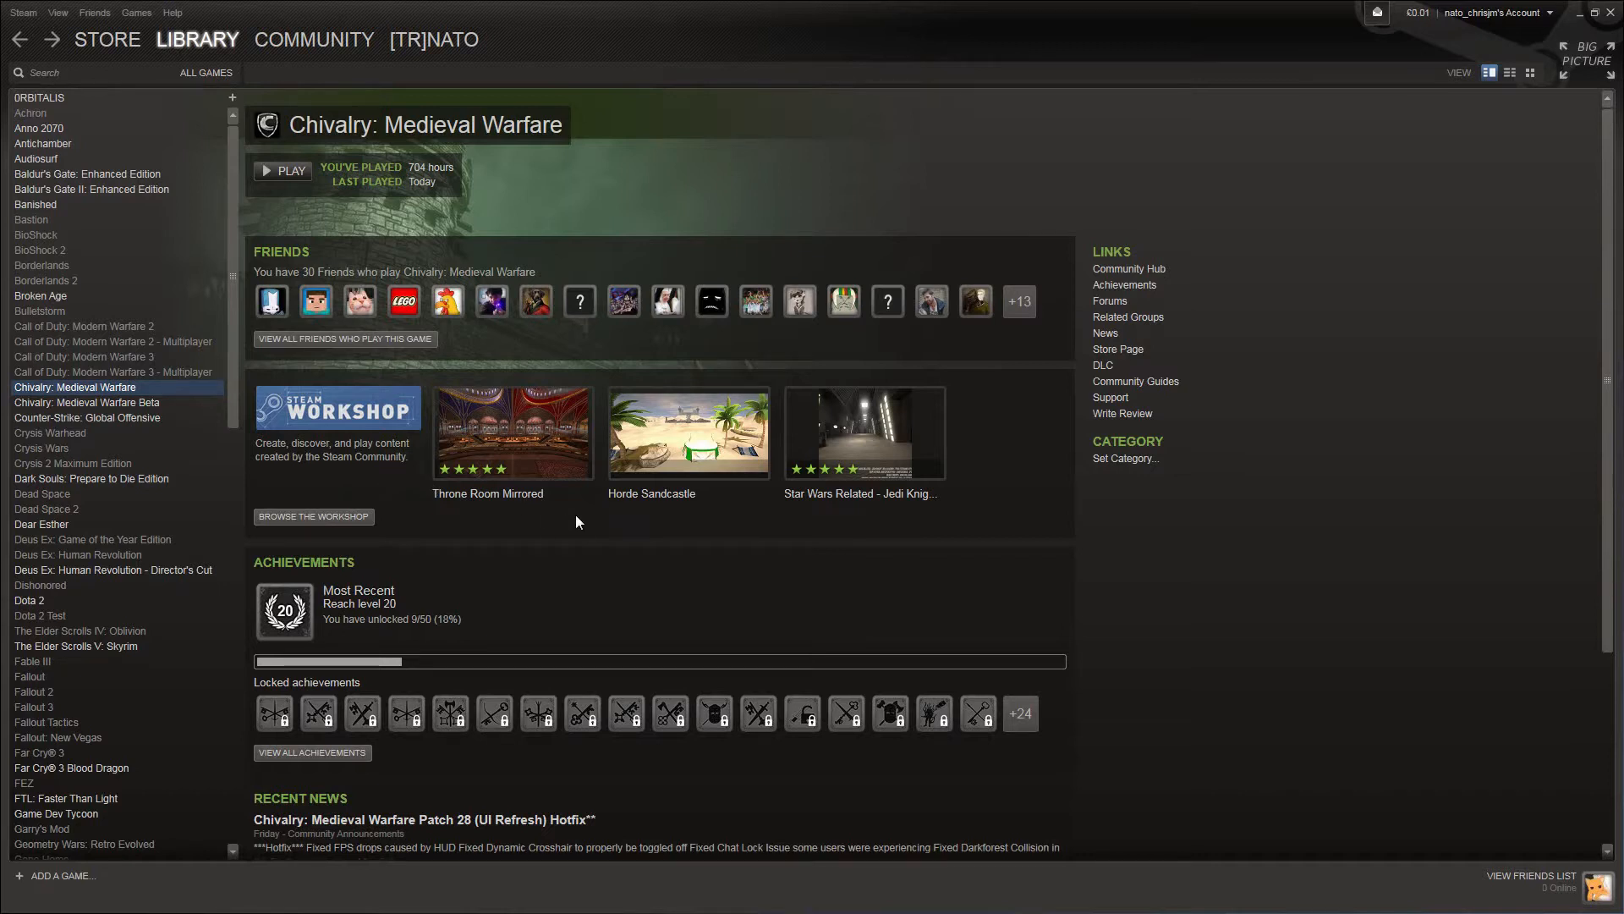
{"action": "mouse_move", "coordinate": [313, 516]}
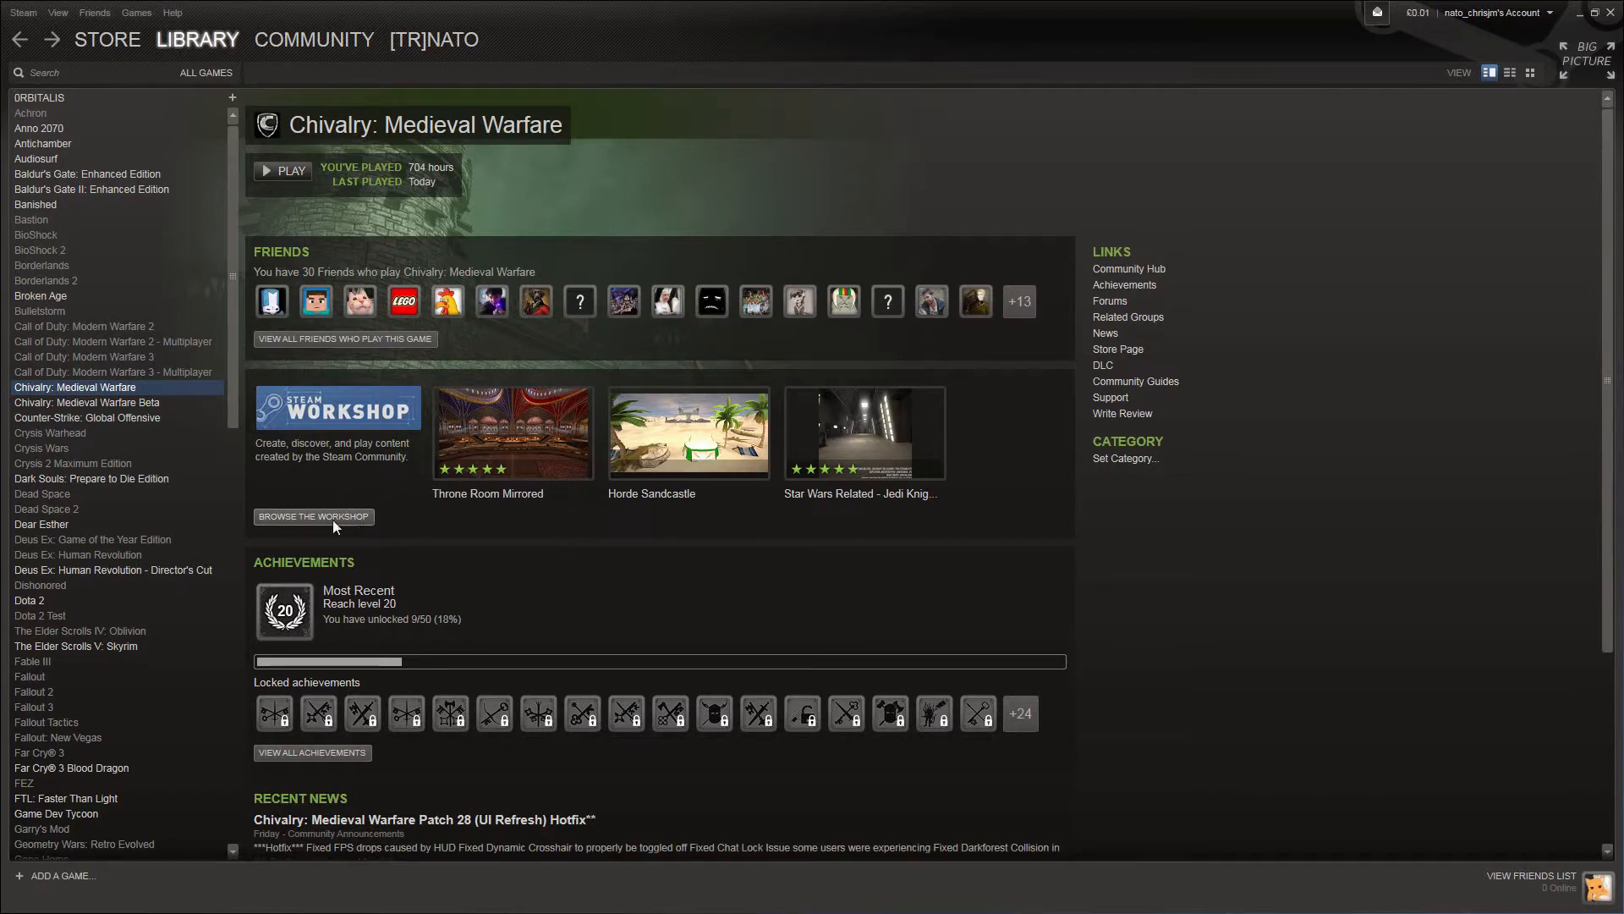
- Browse the Chivalry: Medieval Warfare workshop and scroll through the popular community maps
{"action": "left_click", "coordinate": [313, 516]}
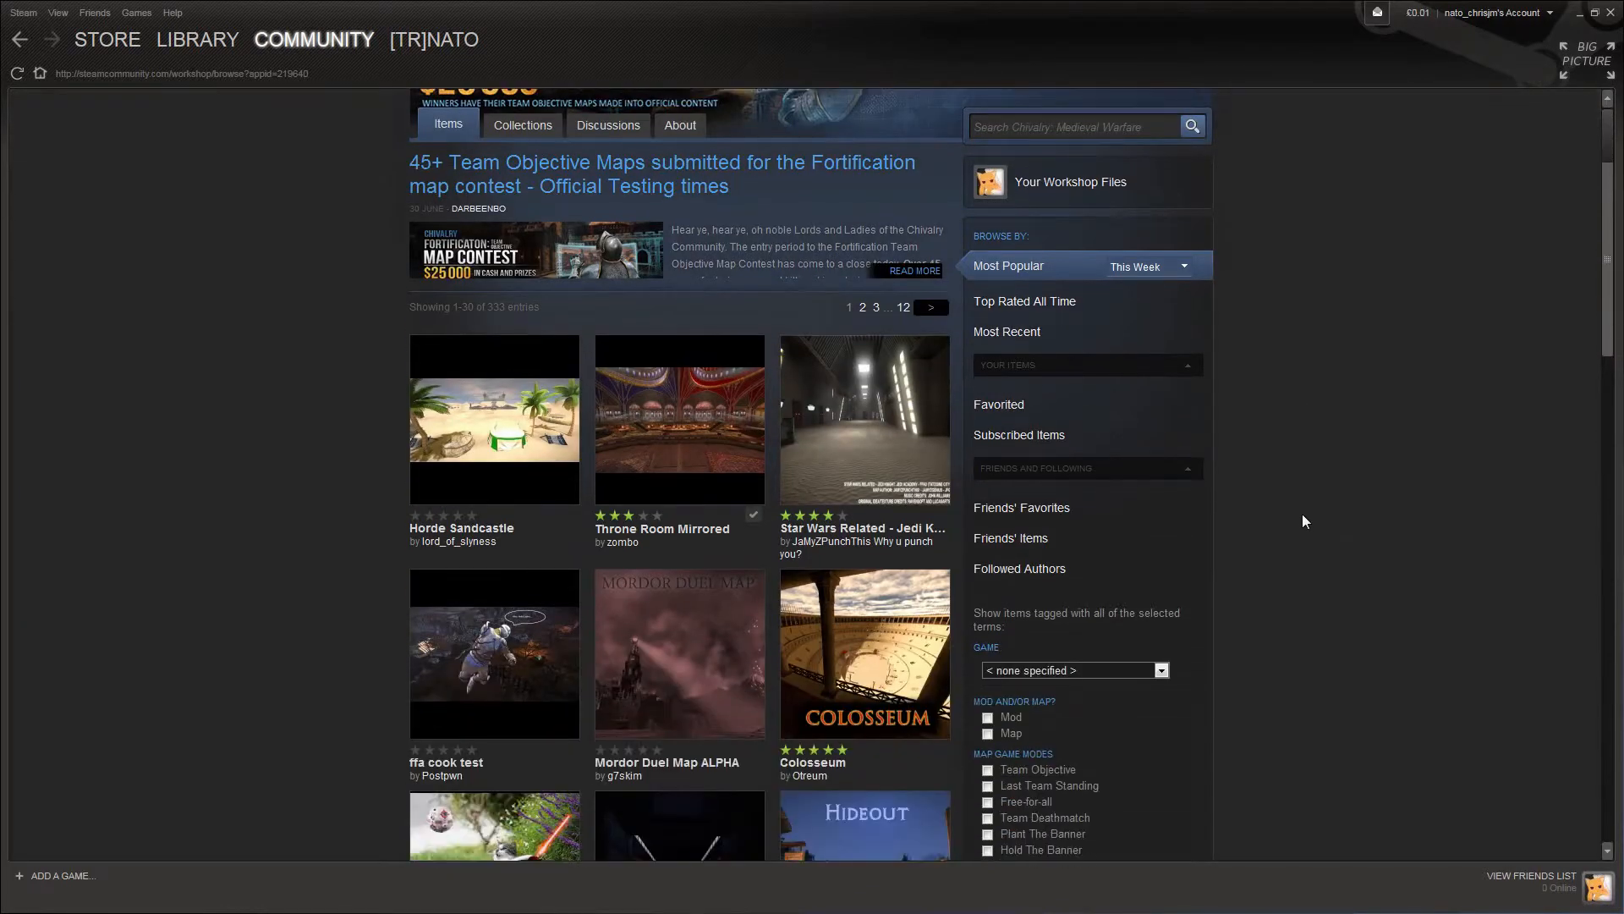
{"action": "mouse_move", "coordinate": [1226, 577]}
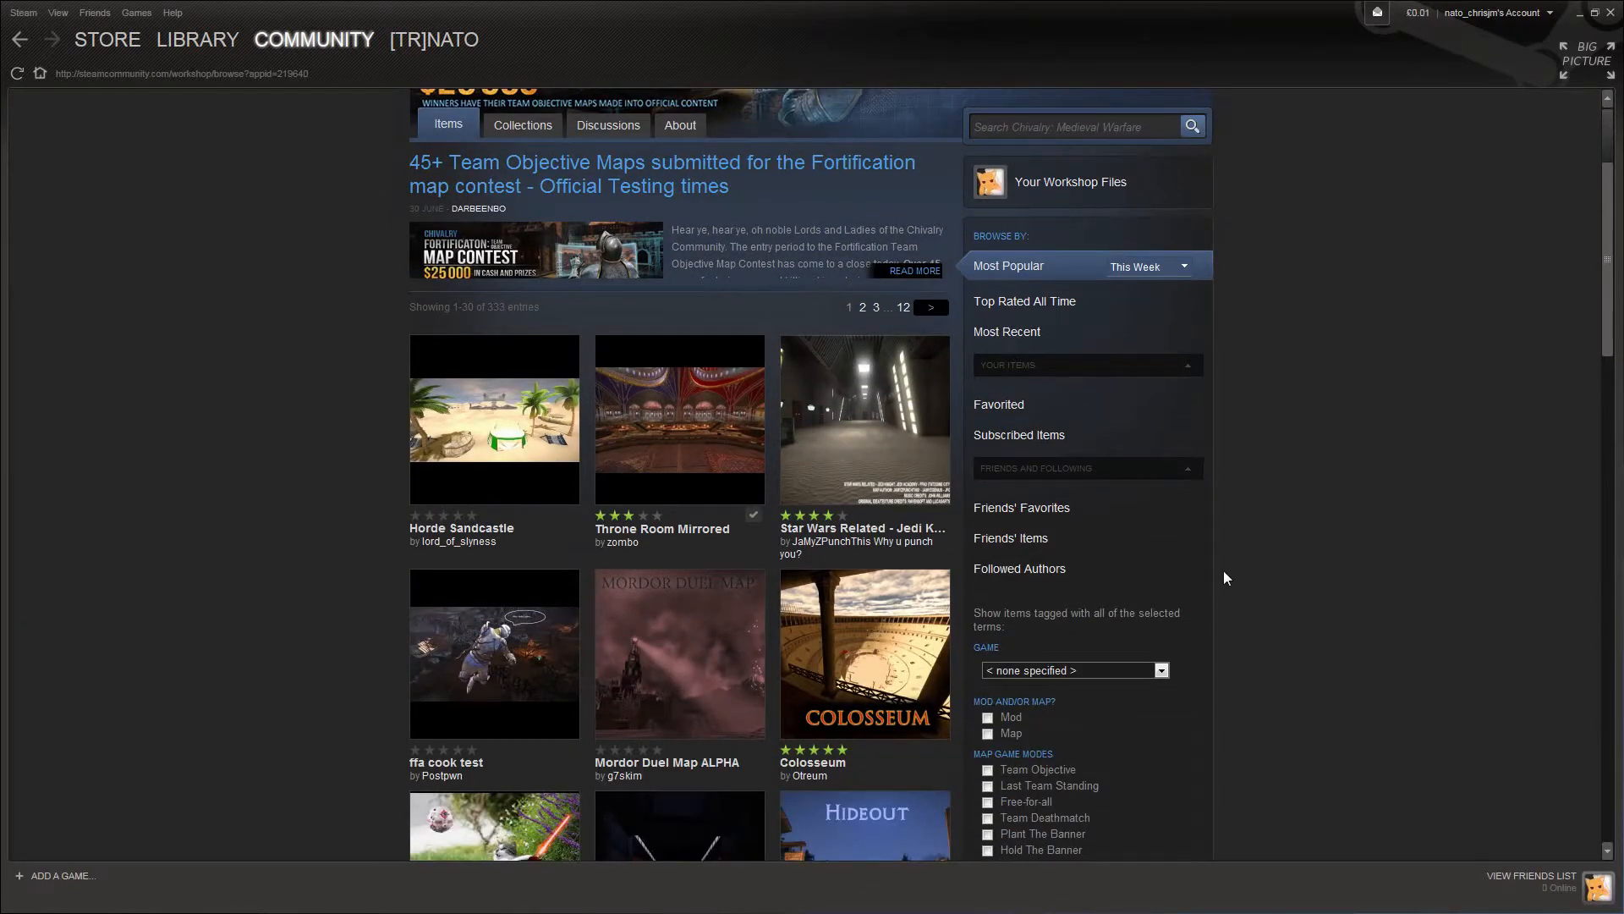
{"action": "mouse_move", "coordinate": [1024, 302]}
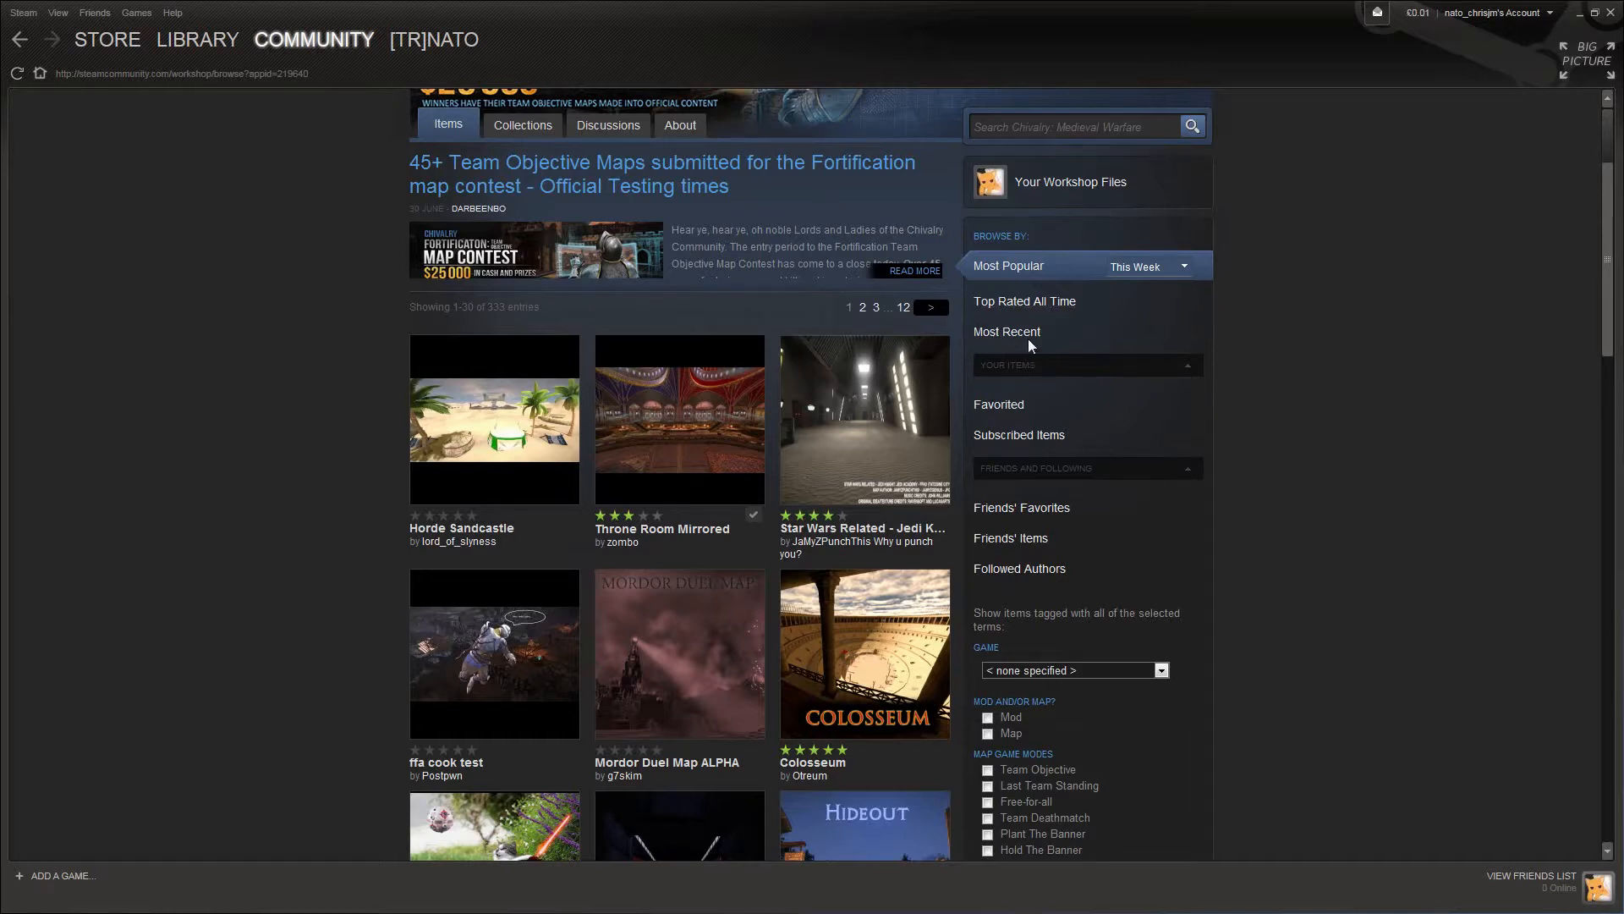
{"action": "mouse_move", "coordinate": [1017, 434]}
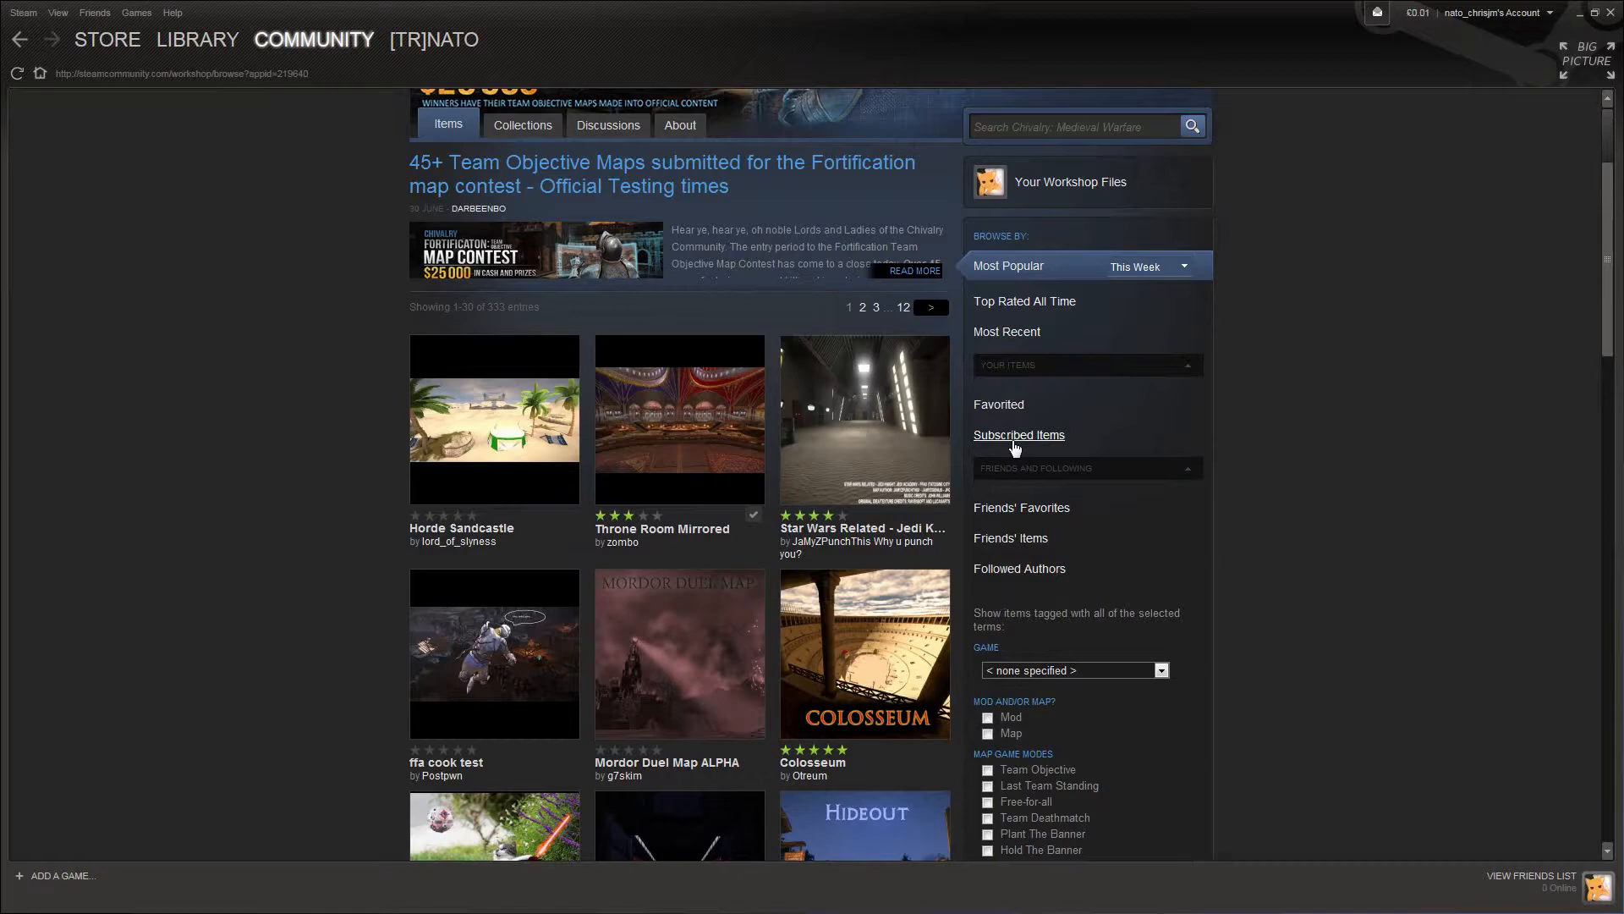
{"action": "scroll", "scroll_direction": "down", "scroll_amount": 3}
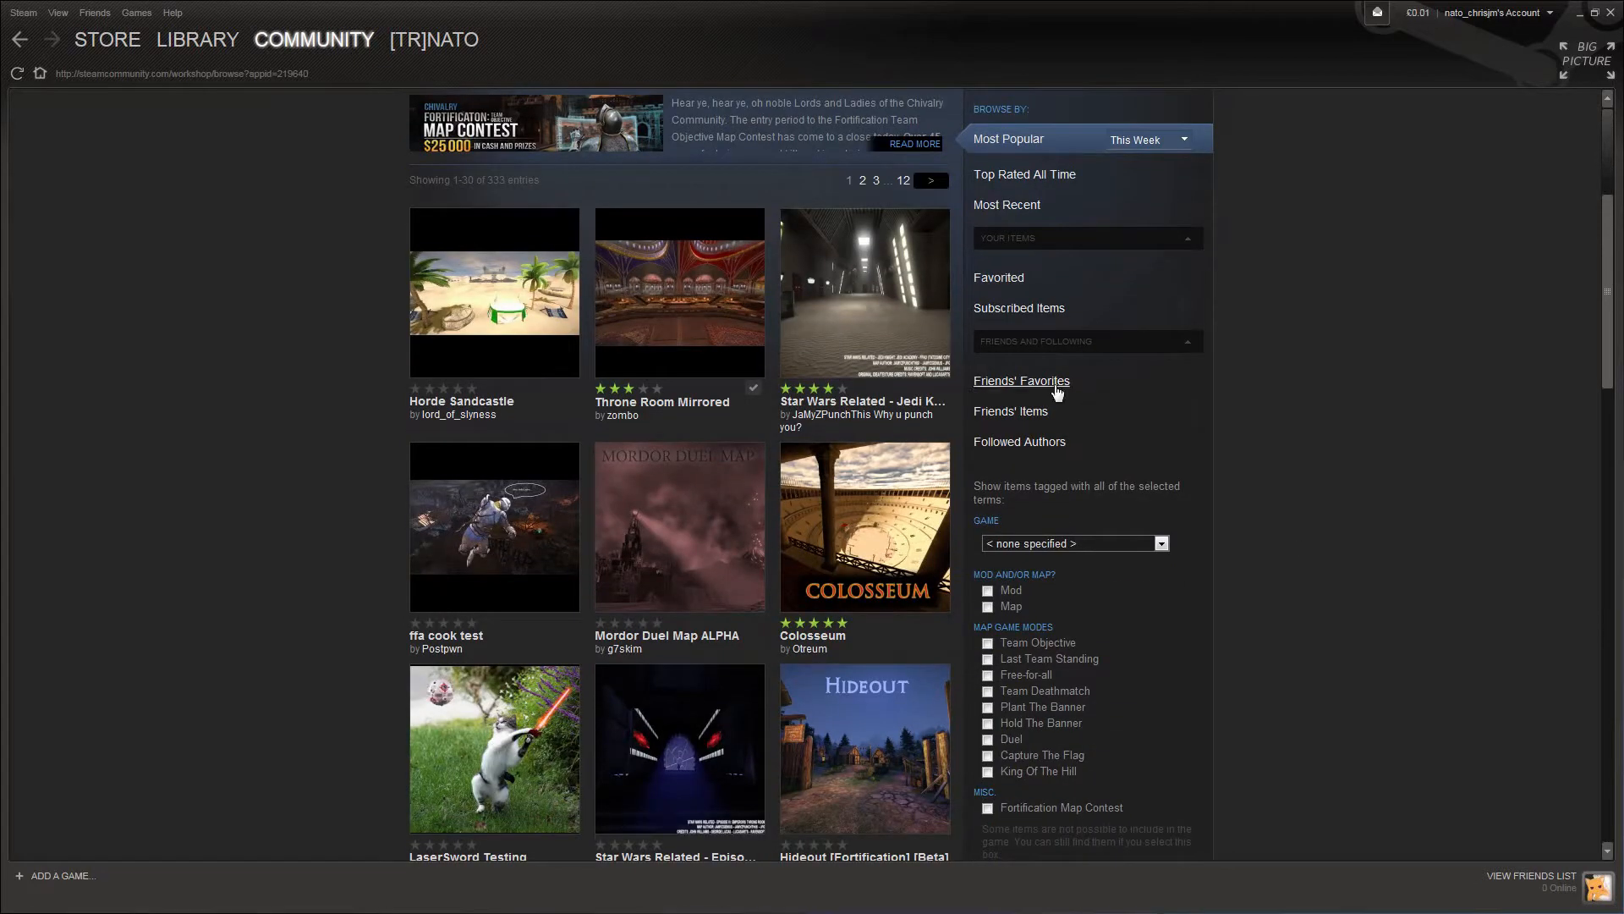
{"action": "scroll", "scroll_direction": "down", "scroll_amount": 3}
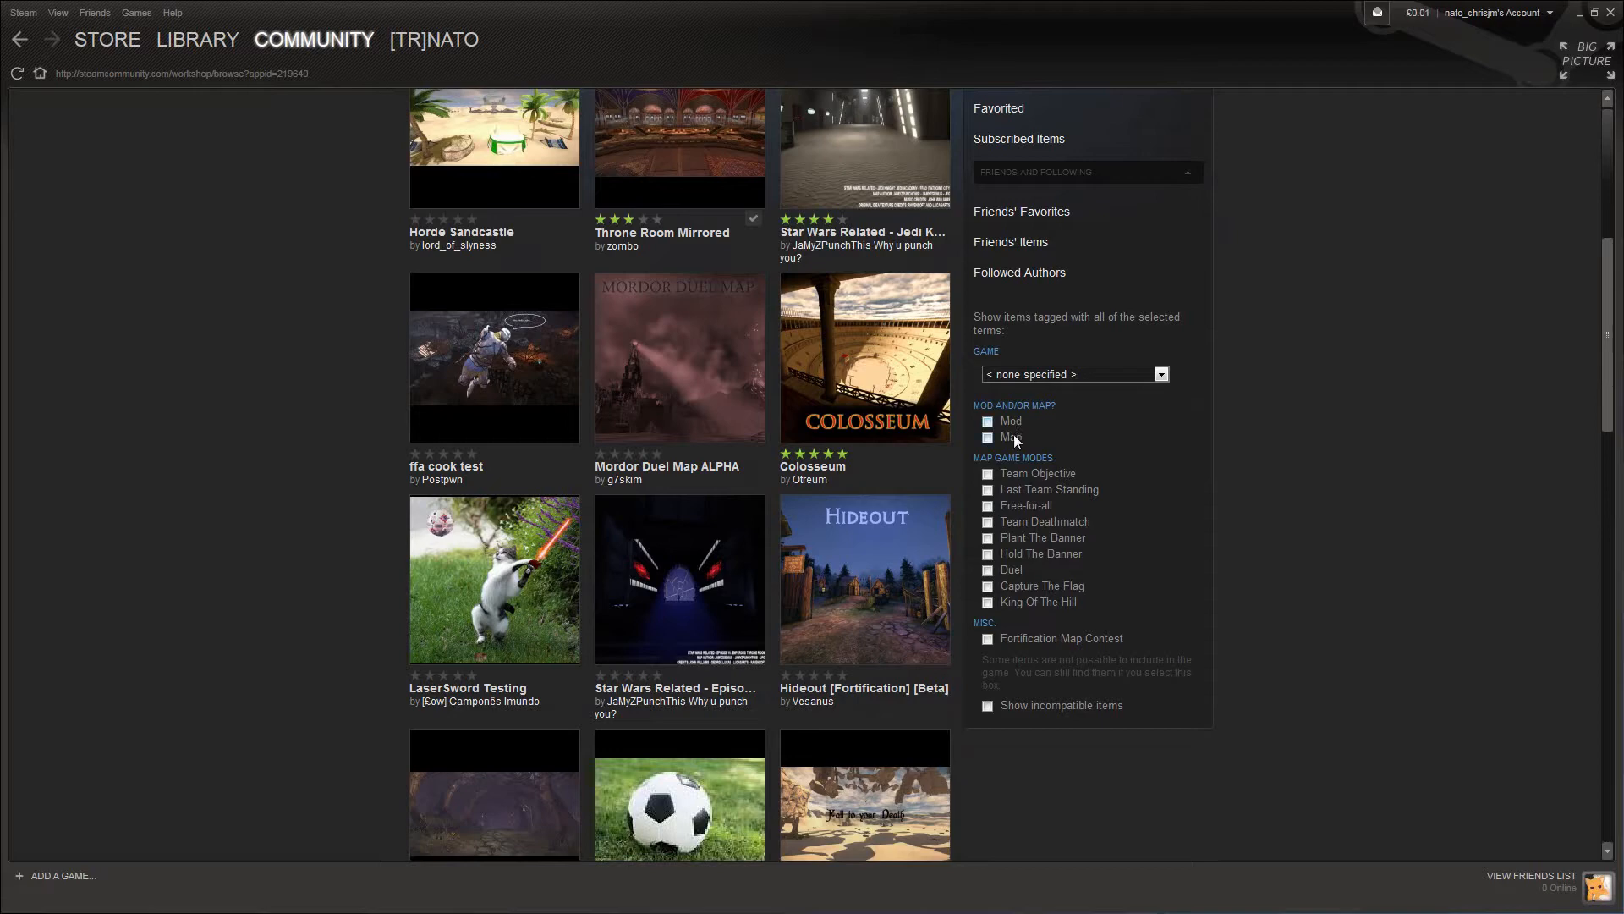
{"action": "mouse_move", "coordinate": [1028, 490]}
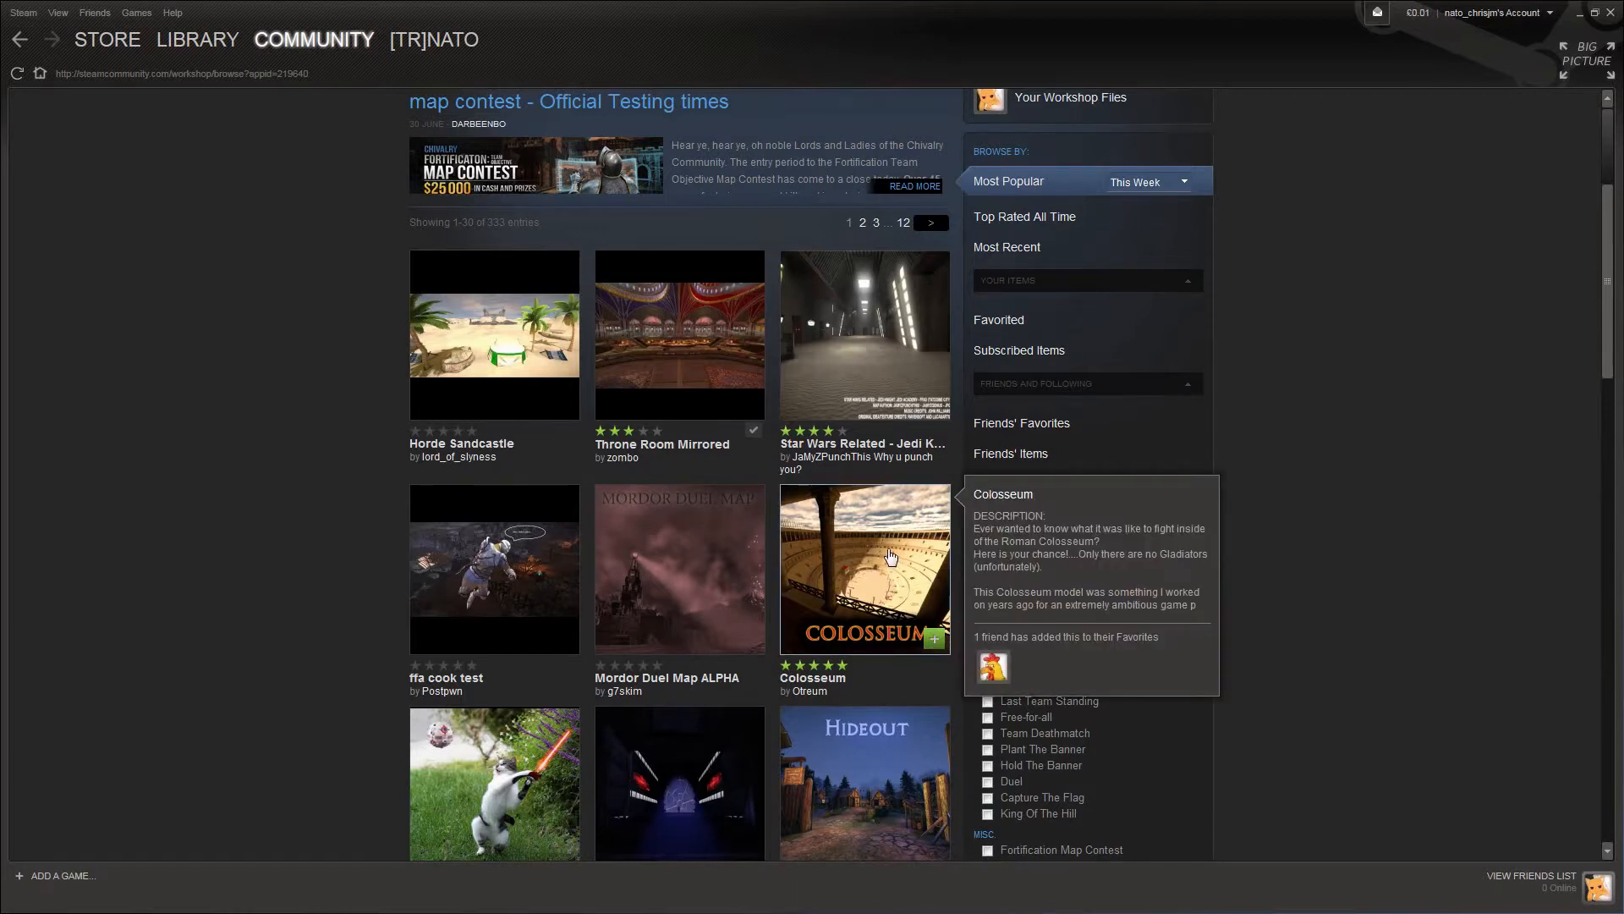
- Open the Colosseum map's page, subscribe to it, and dismiss the confirmation notice
{"action": "left_click", "coordinate": [864, 569]}
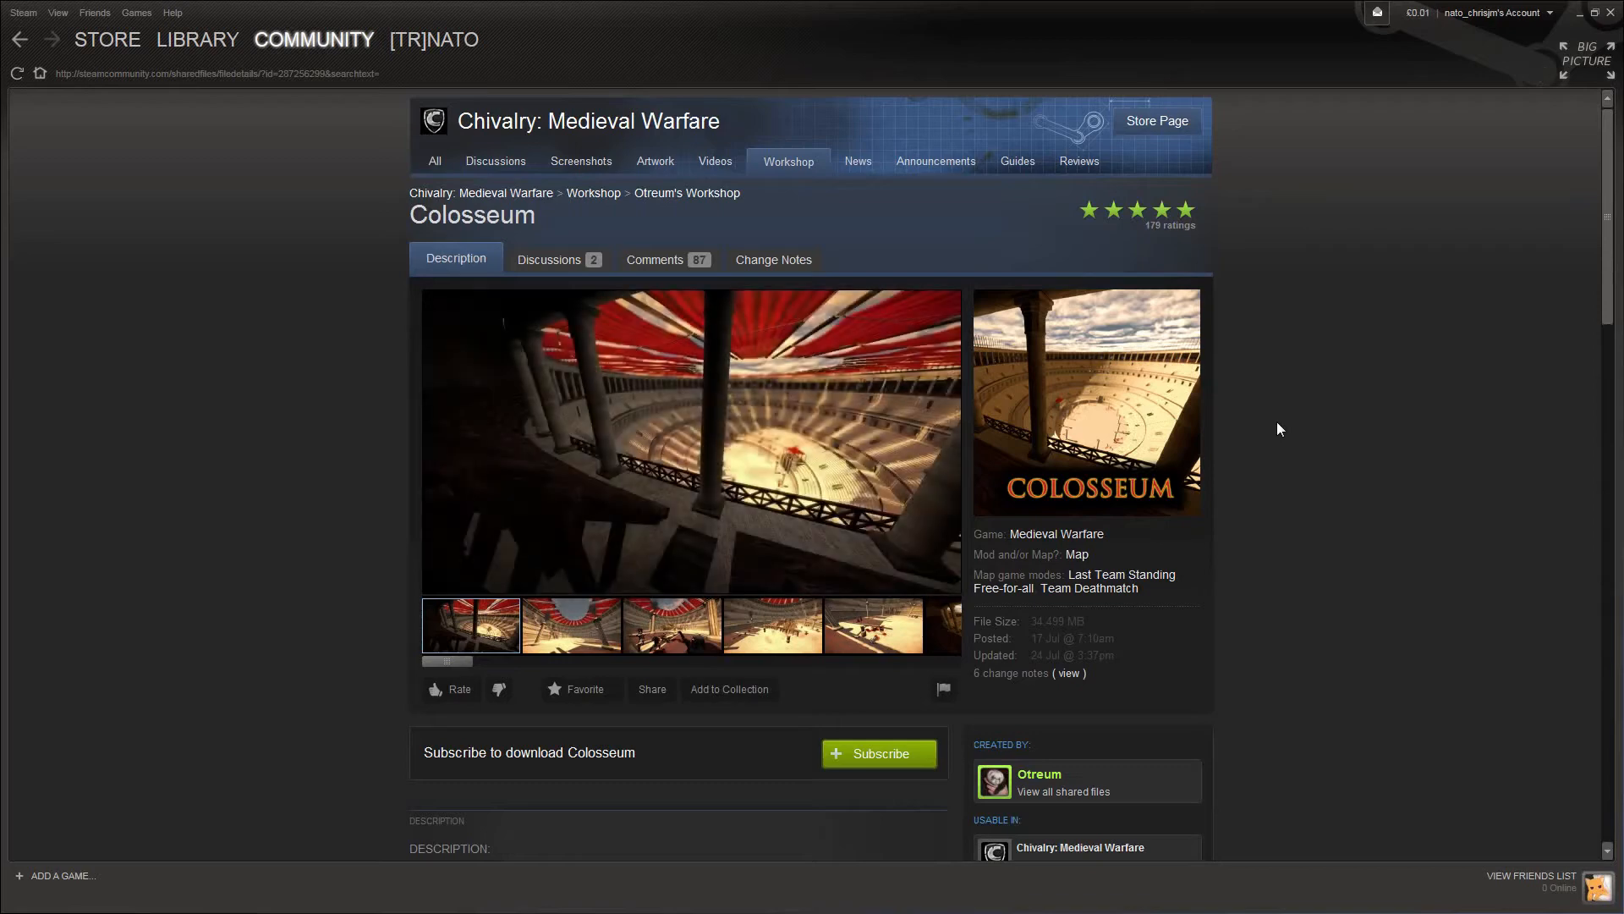
{"action": "scroll", "scroll_direction": "down", "scroll_amount": 3}
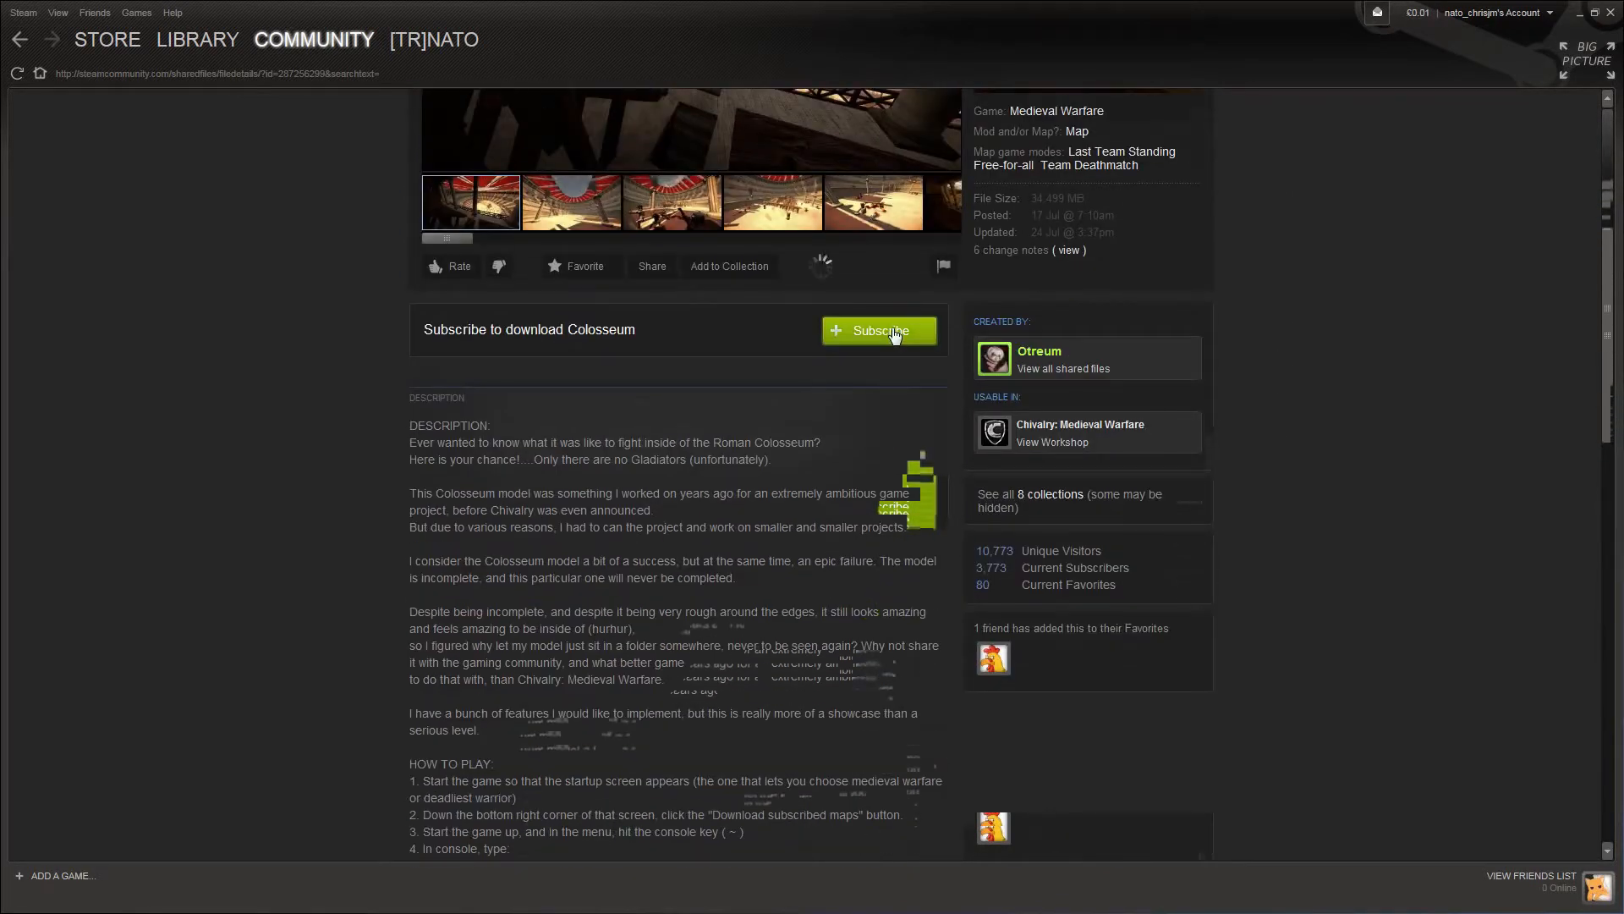
{"action": "left_click", "coordinate": [878, 329]}
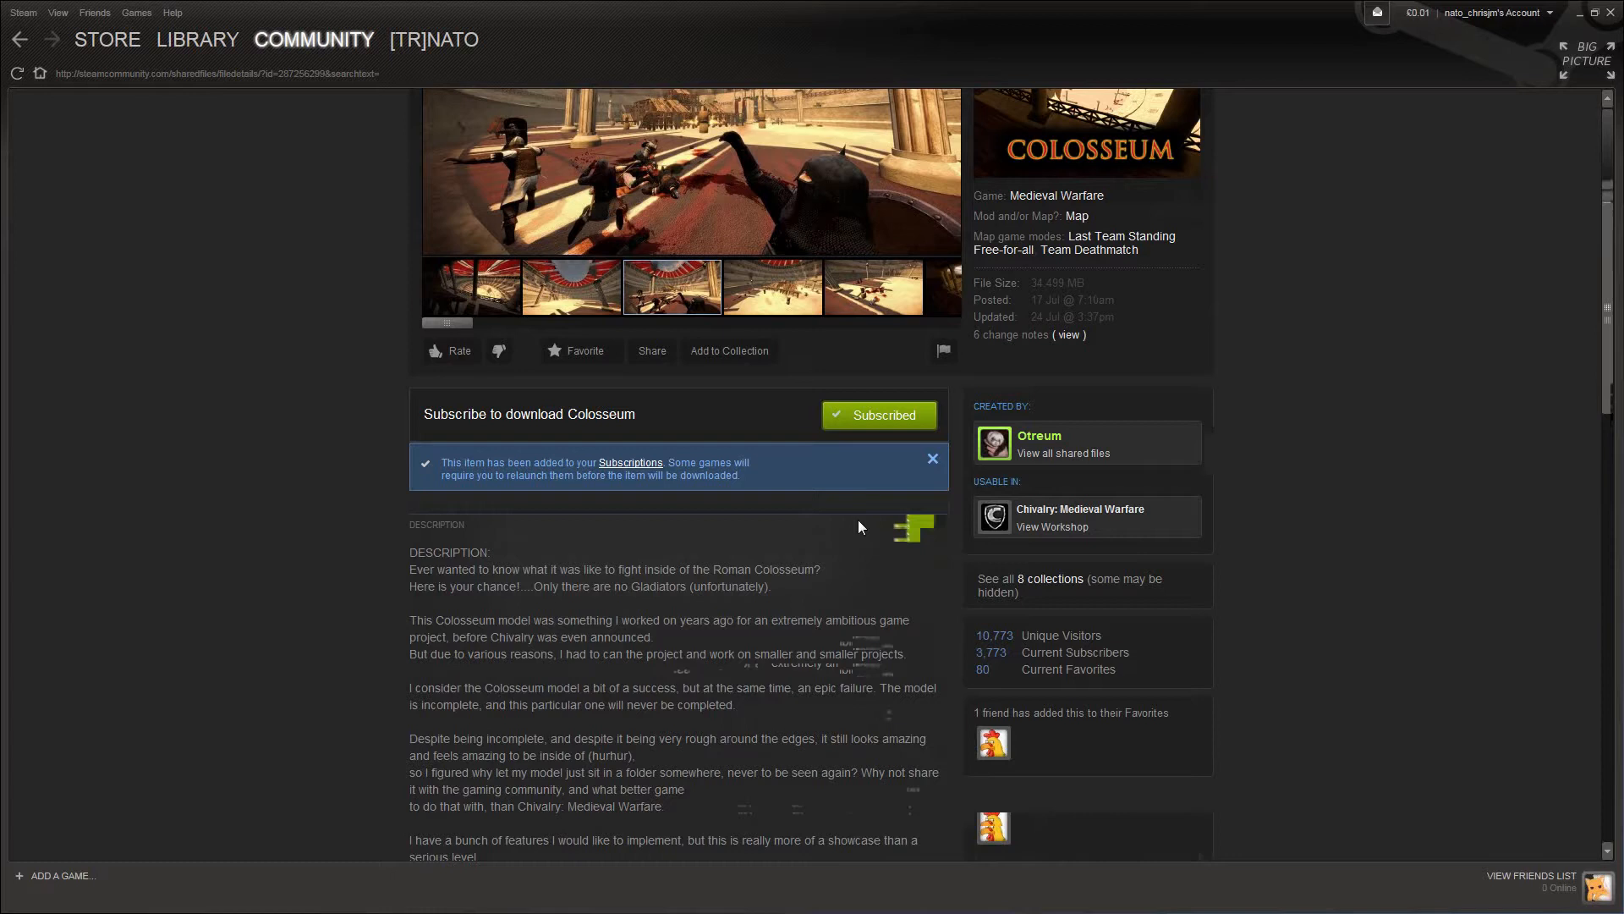
{"action": "left_click", "coordinate": [932, 458]}
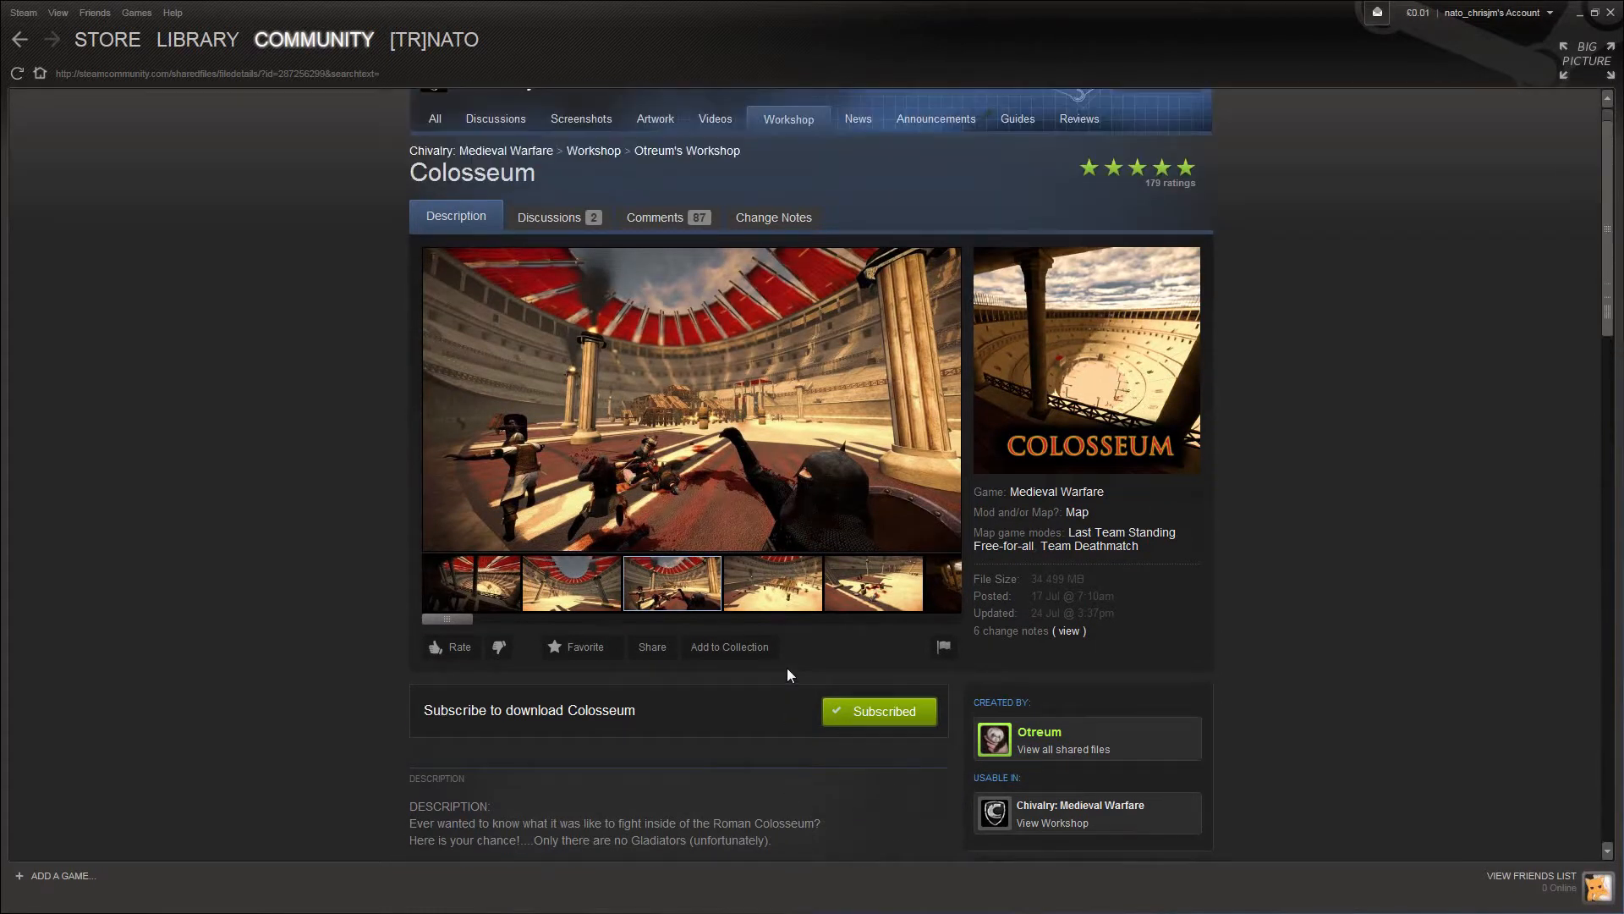
{"action": "left_click", "coordinate": [654, 216]}
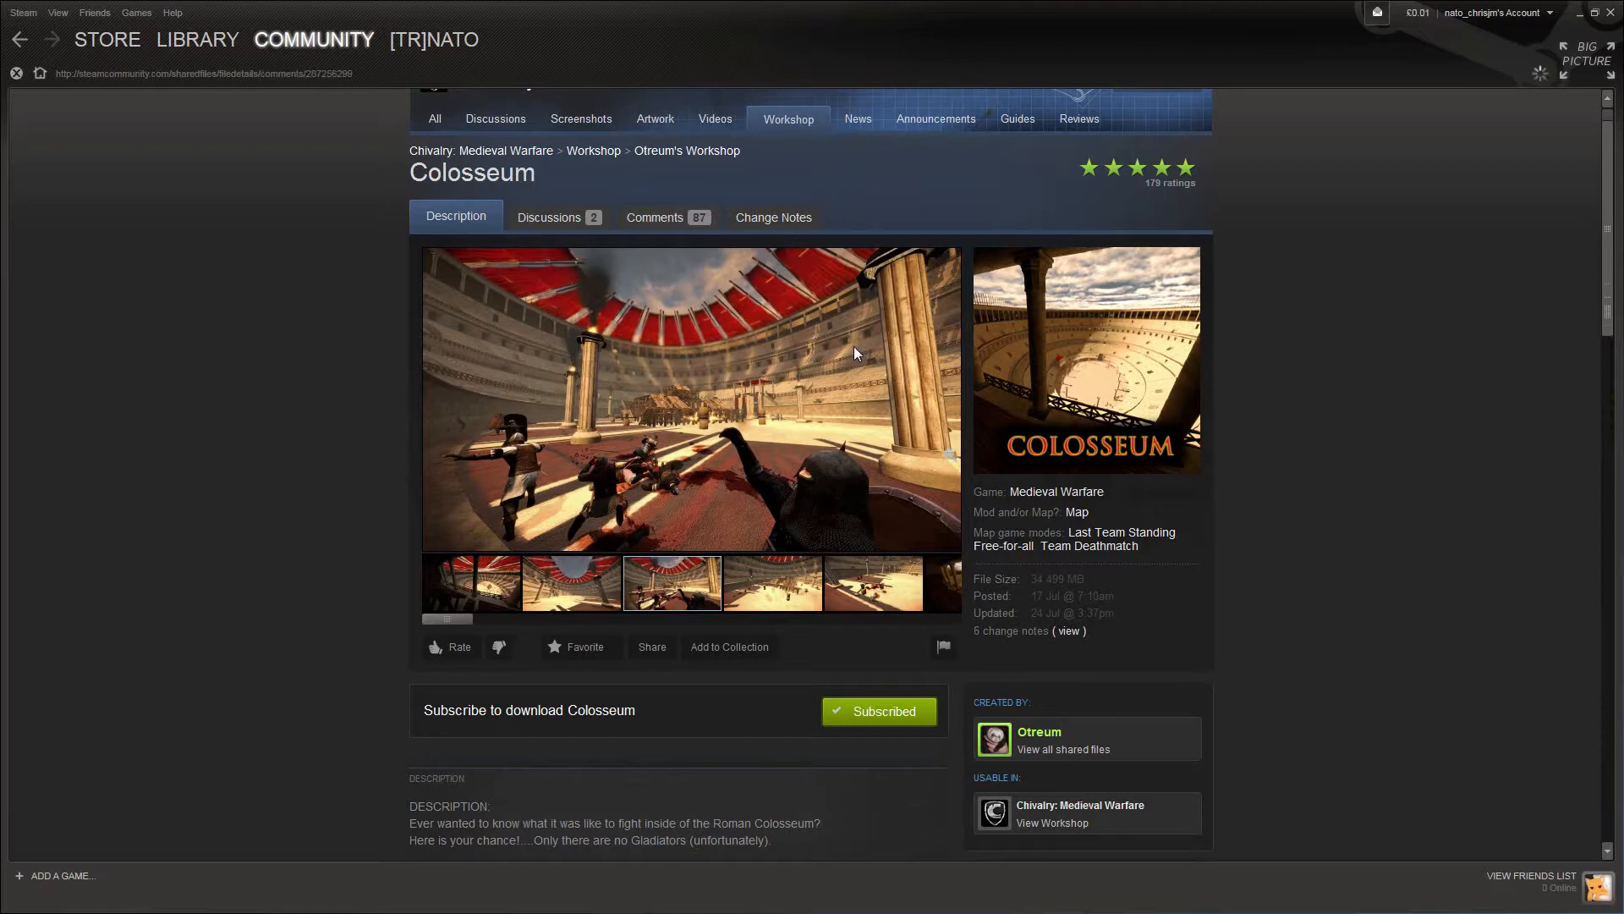
{"action": "left_click", "coordinate": [654, 217]}
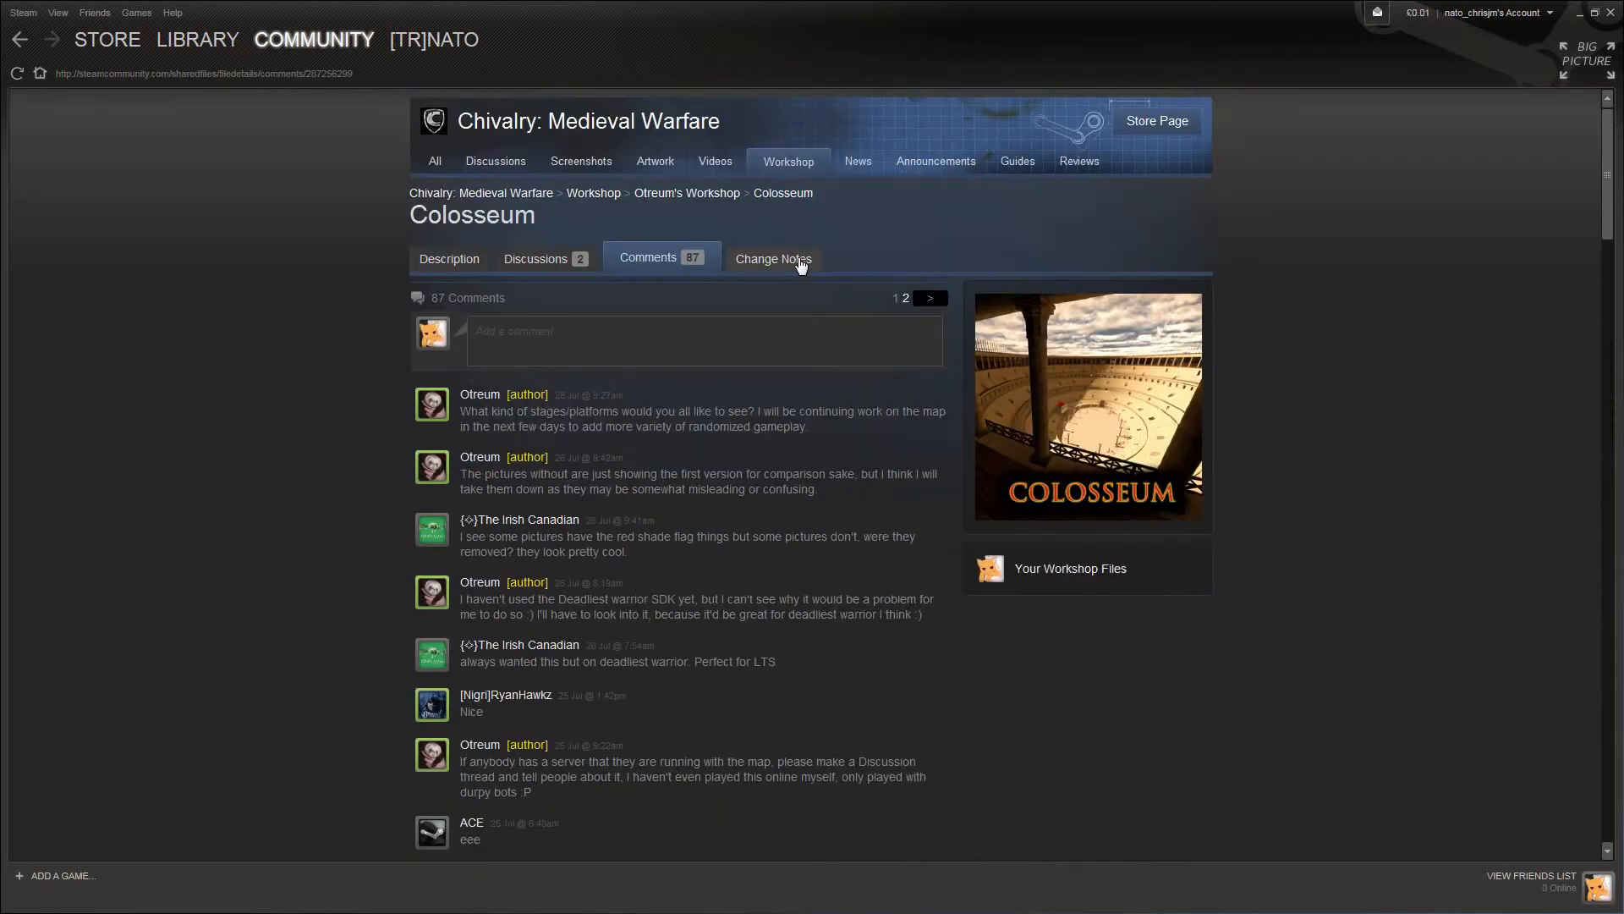
{"action": "left_click", "coordinate": [772, 258]}
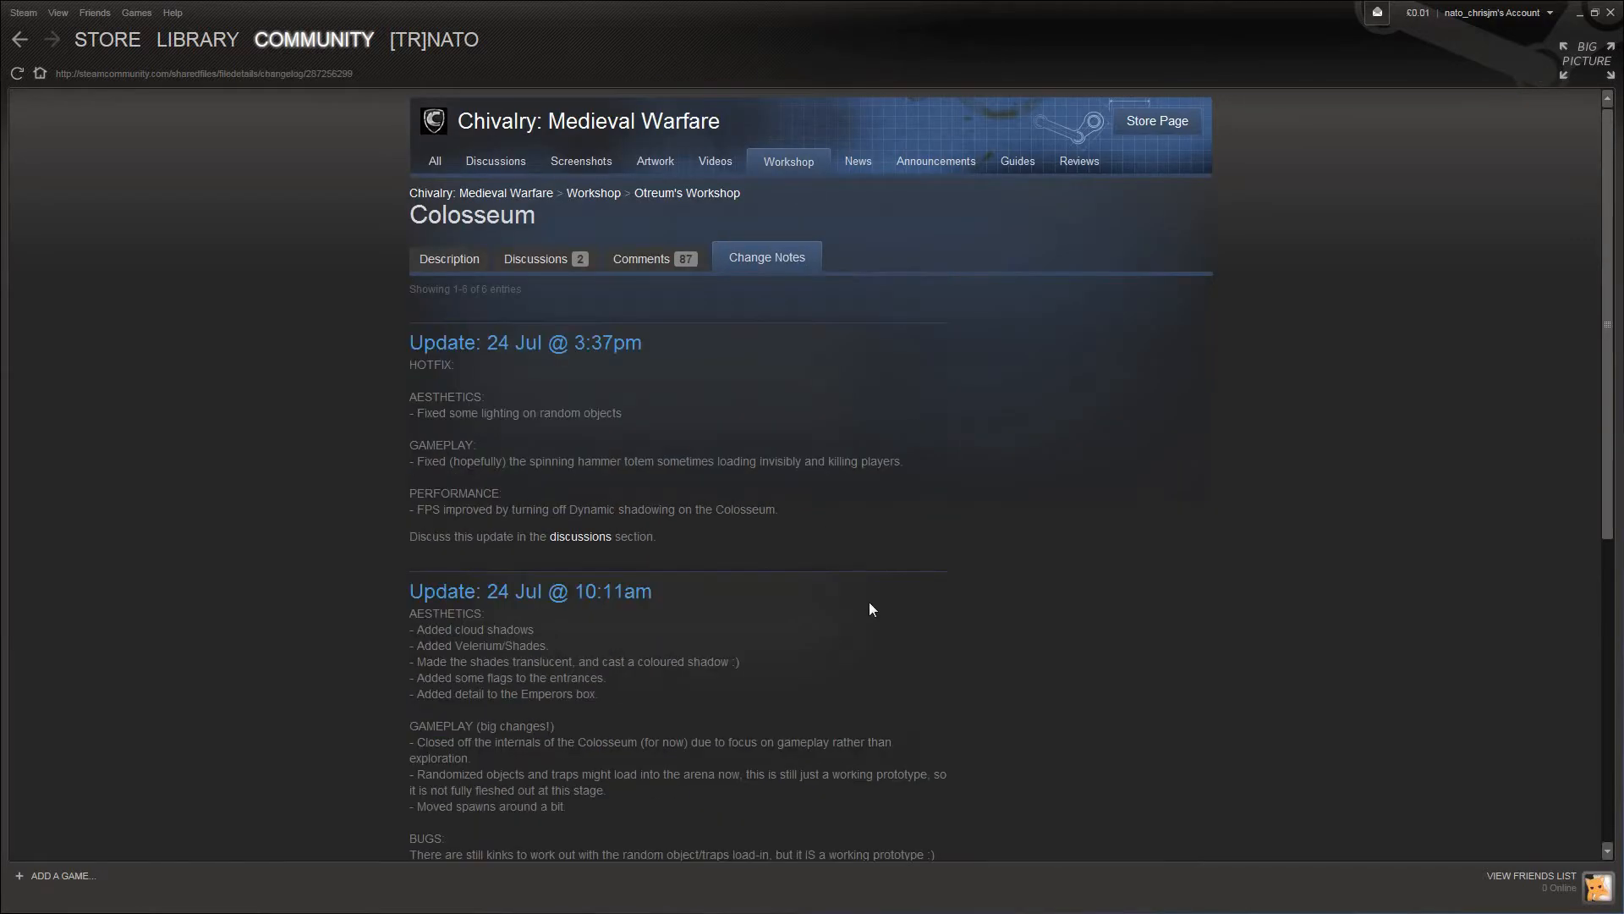
{"action": "scroll", "scroll_direction": "down", "scroll_amount": 3}
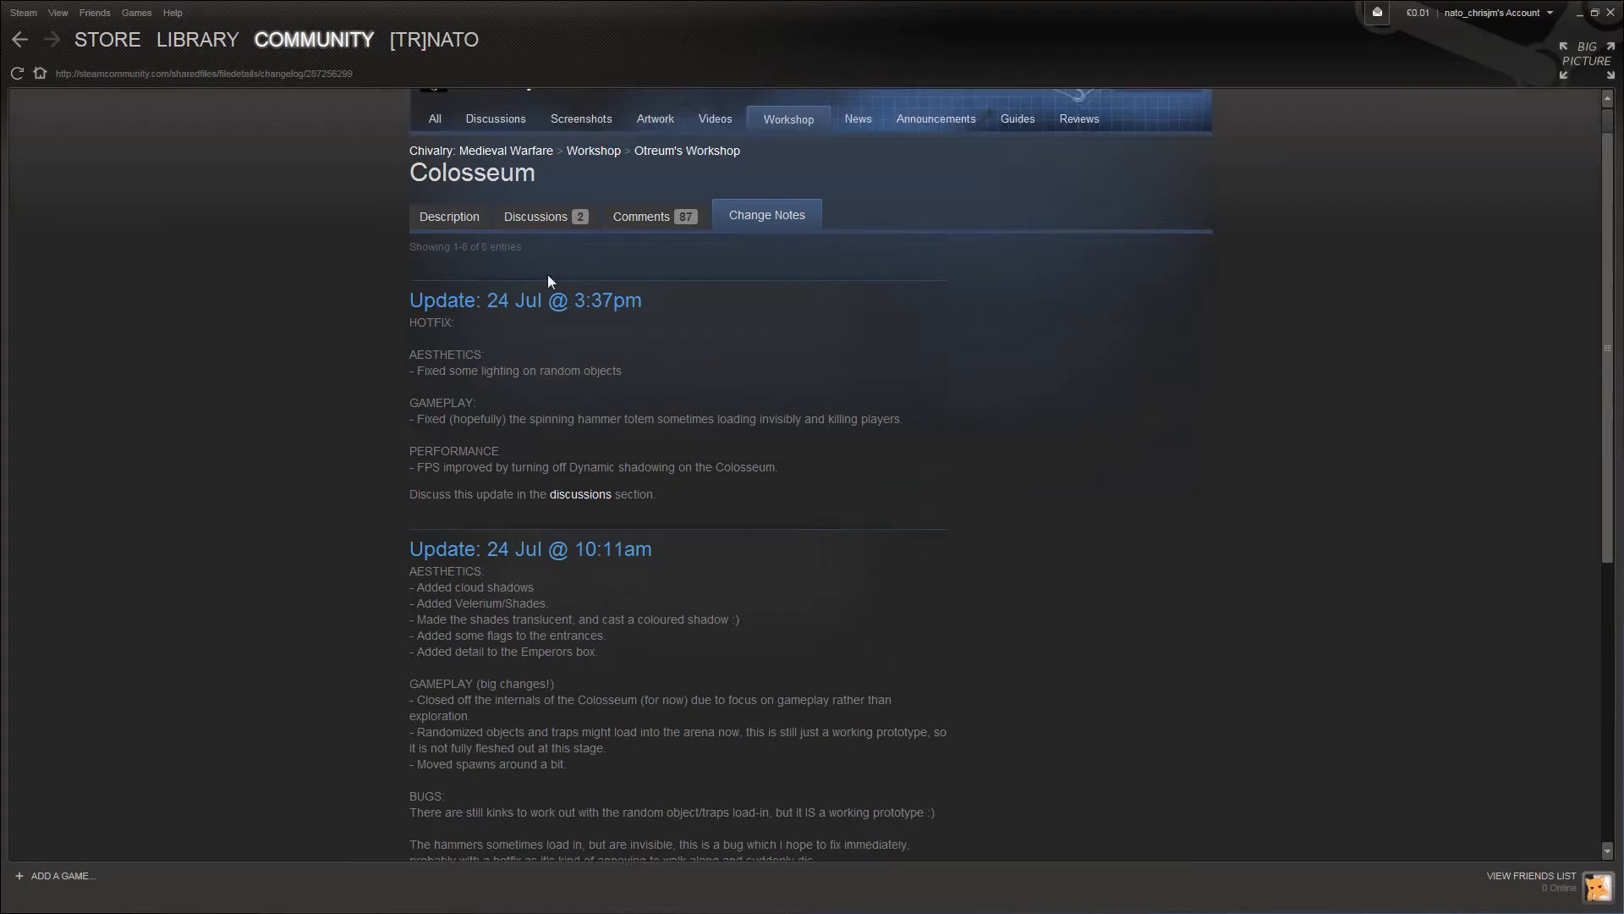
{"action": "mouse_move", "coordinate": [779, 349]}
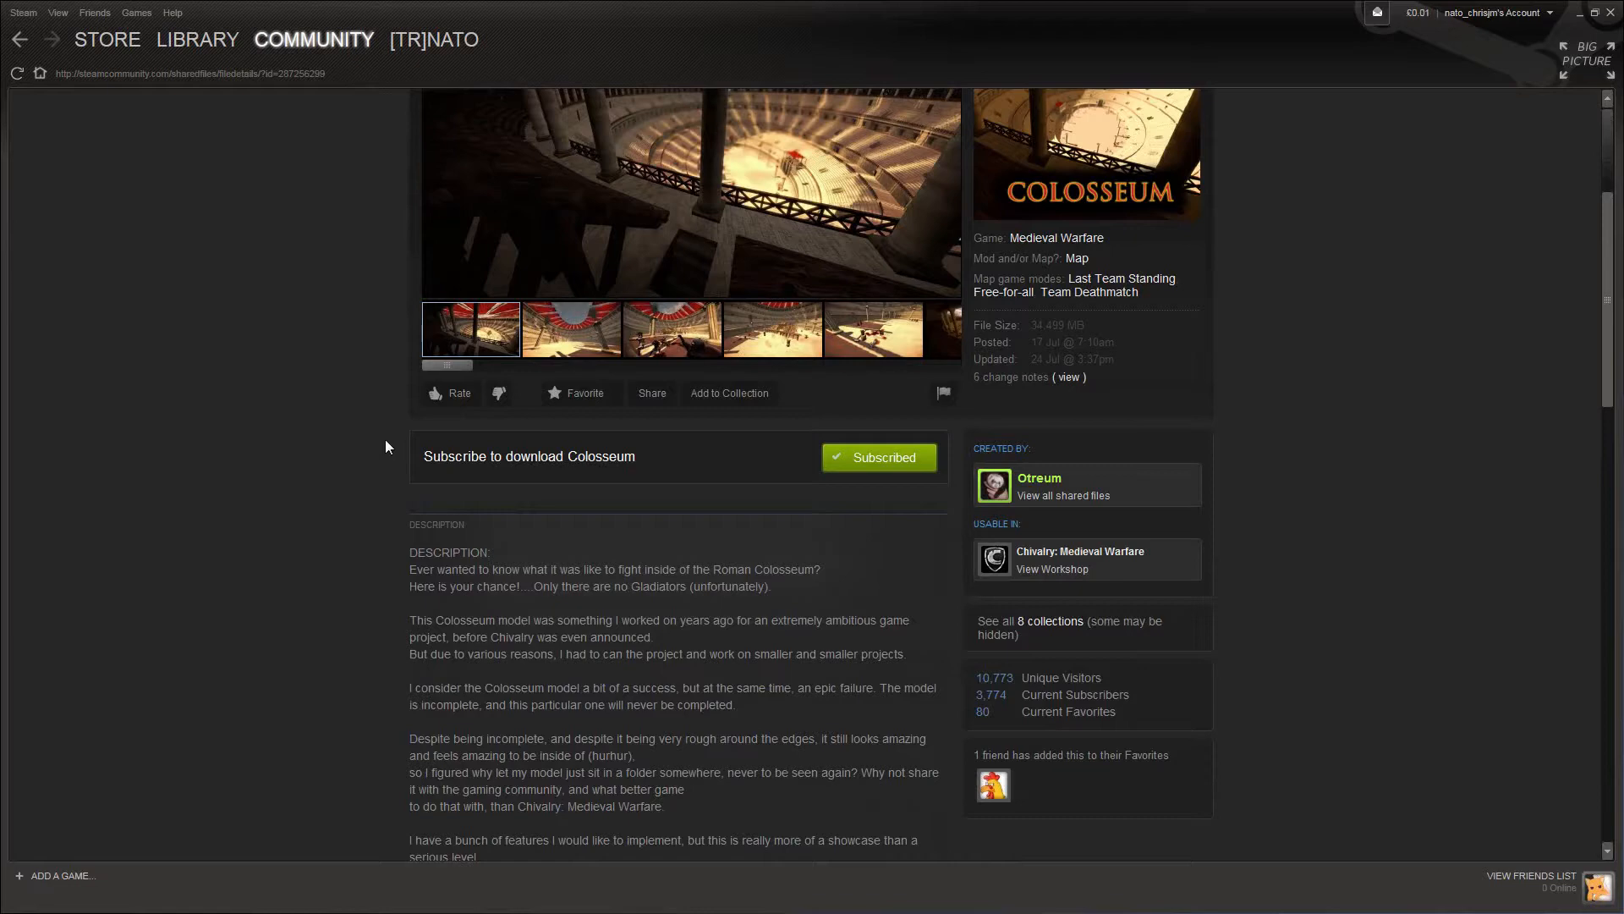
- Select and copy 'AOCFFA-Colosseum_p' from the Maps included list
{"action": "scroll", "scroll_direction": "down", "scroll_amount": 3}
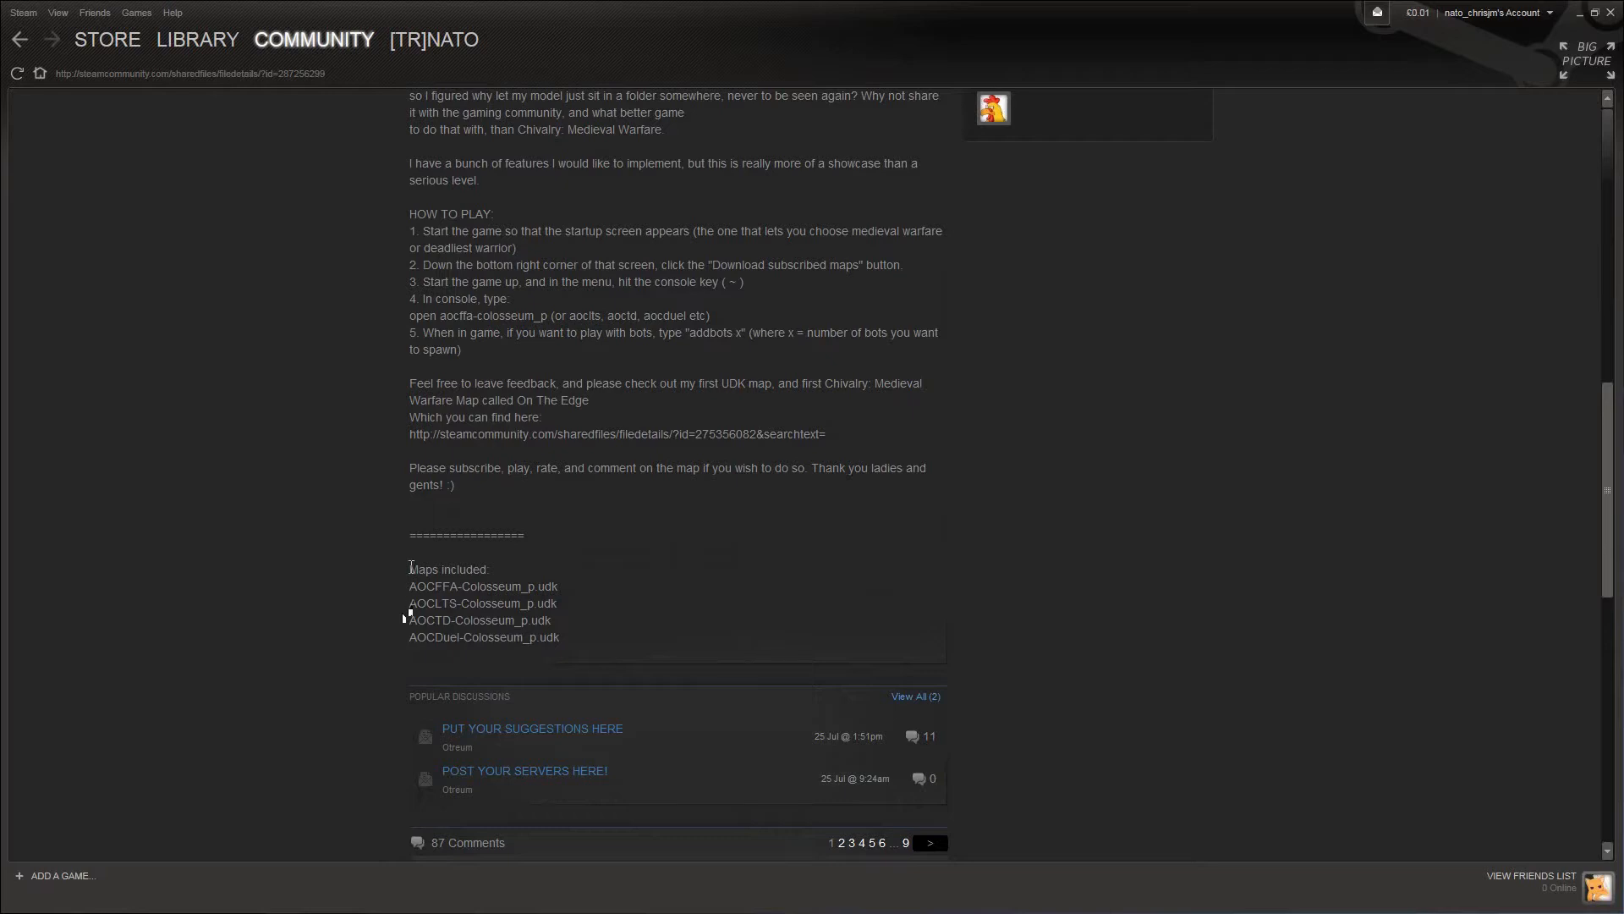
{"action": "left_click_drag", "start_coordinate": [411, 568], "coordinate": [562, 637]}
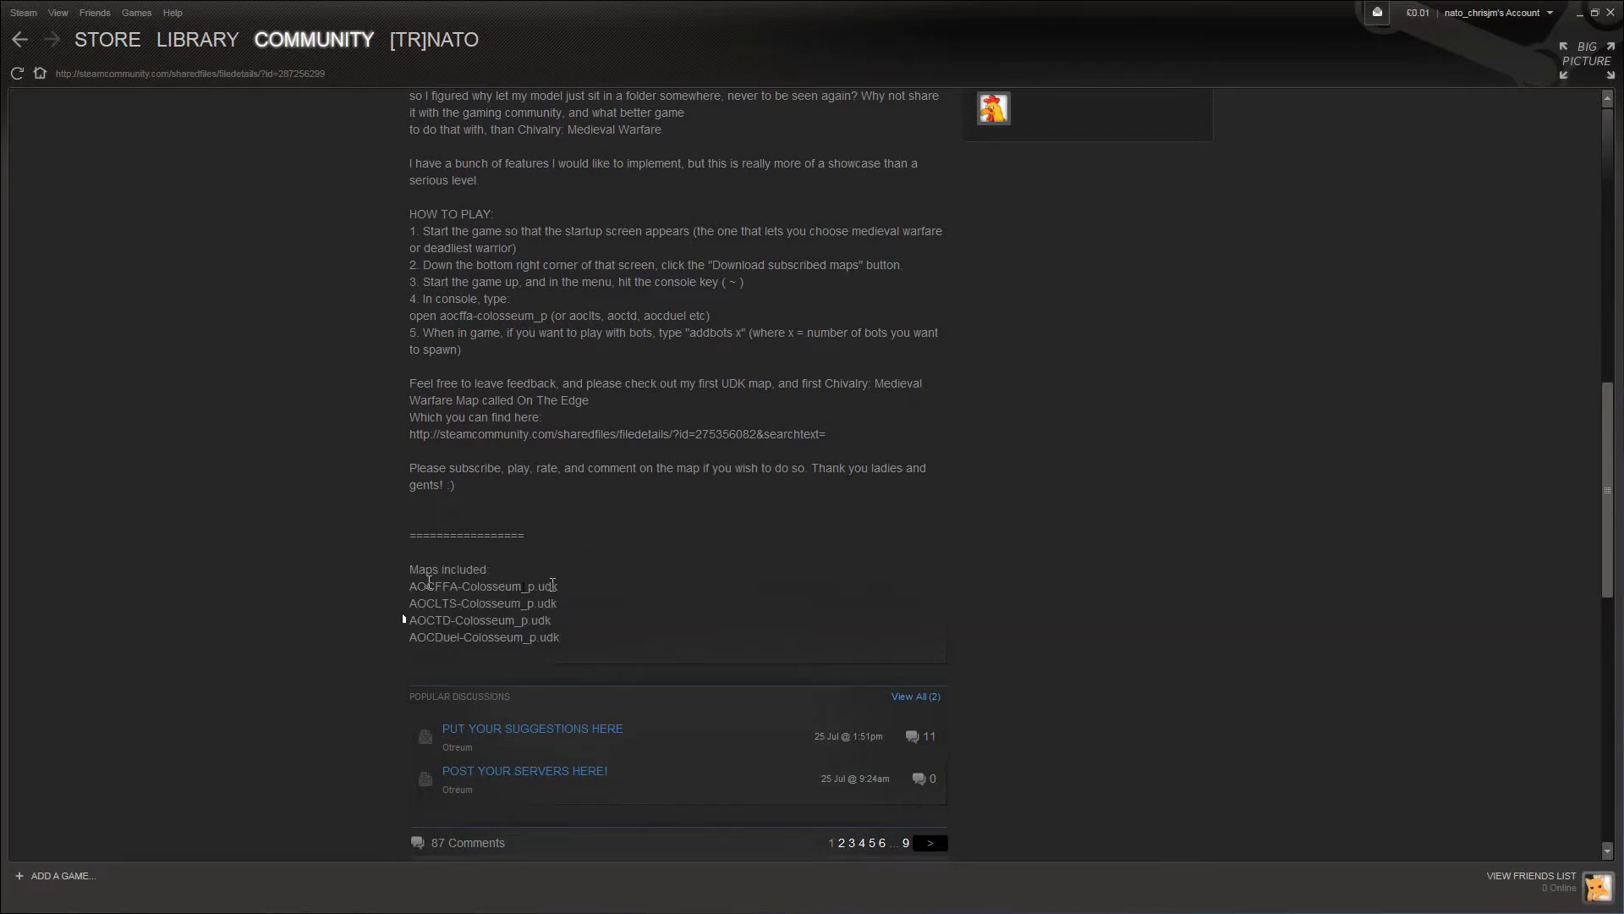
{"action": "left_click_drag", "start_coordinate": [428, 587], "coordinate": [929, 843]}
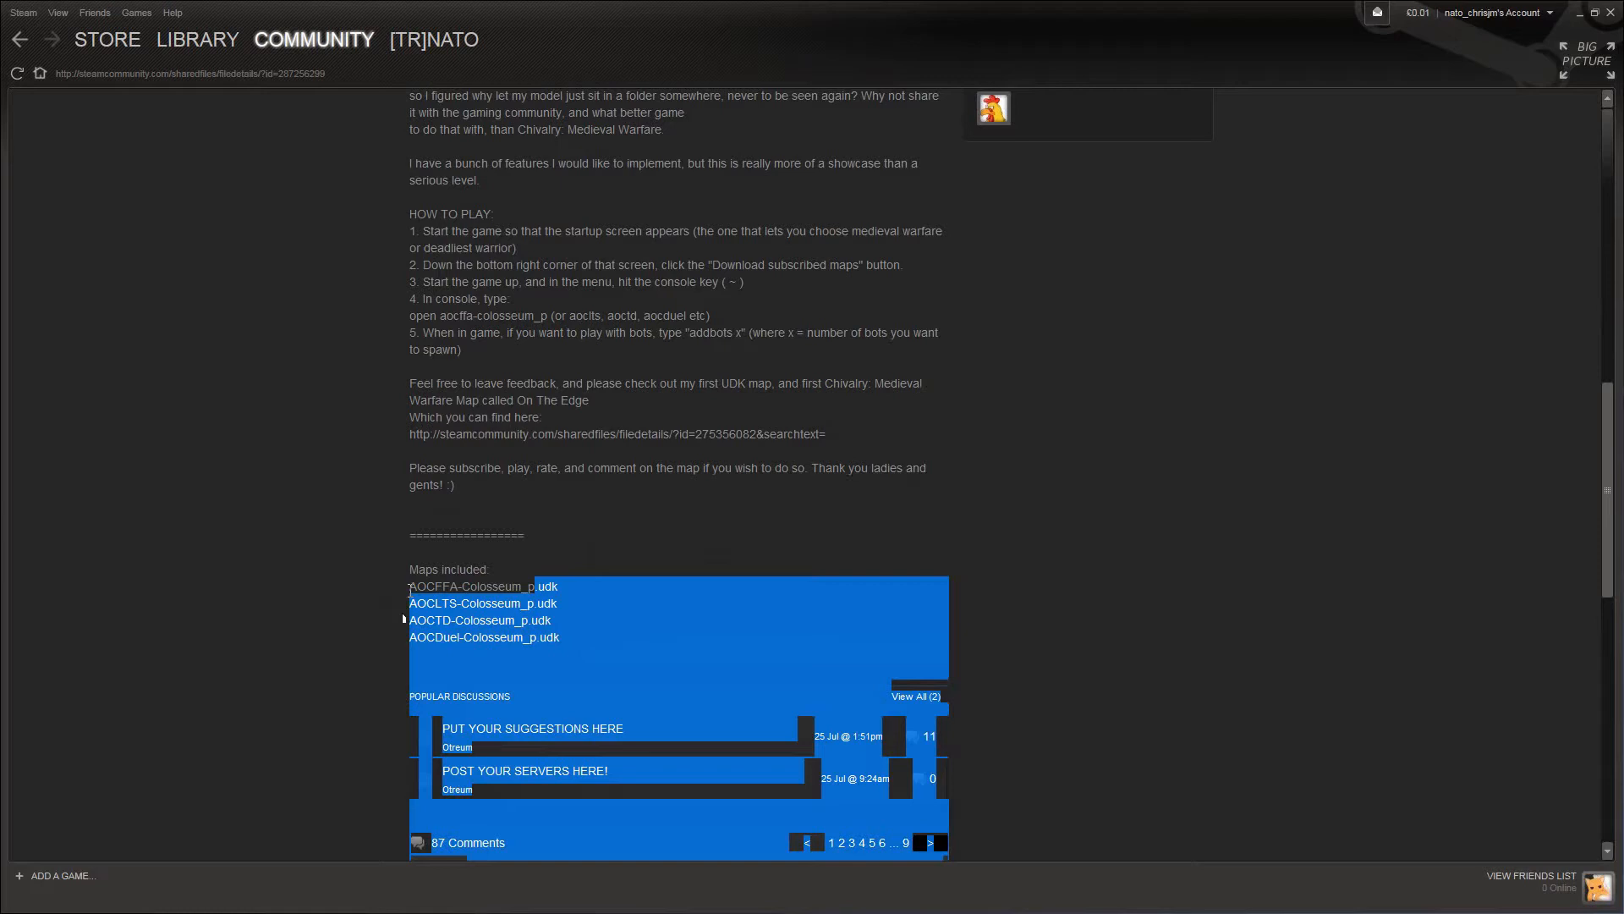
{"action": "right_click", "coordinate": [483, 587]}
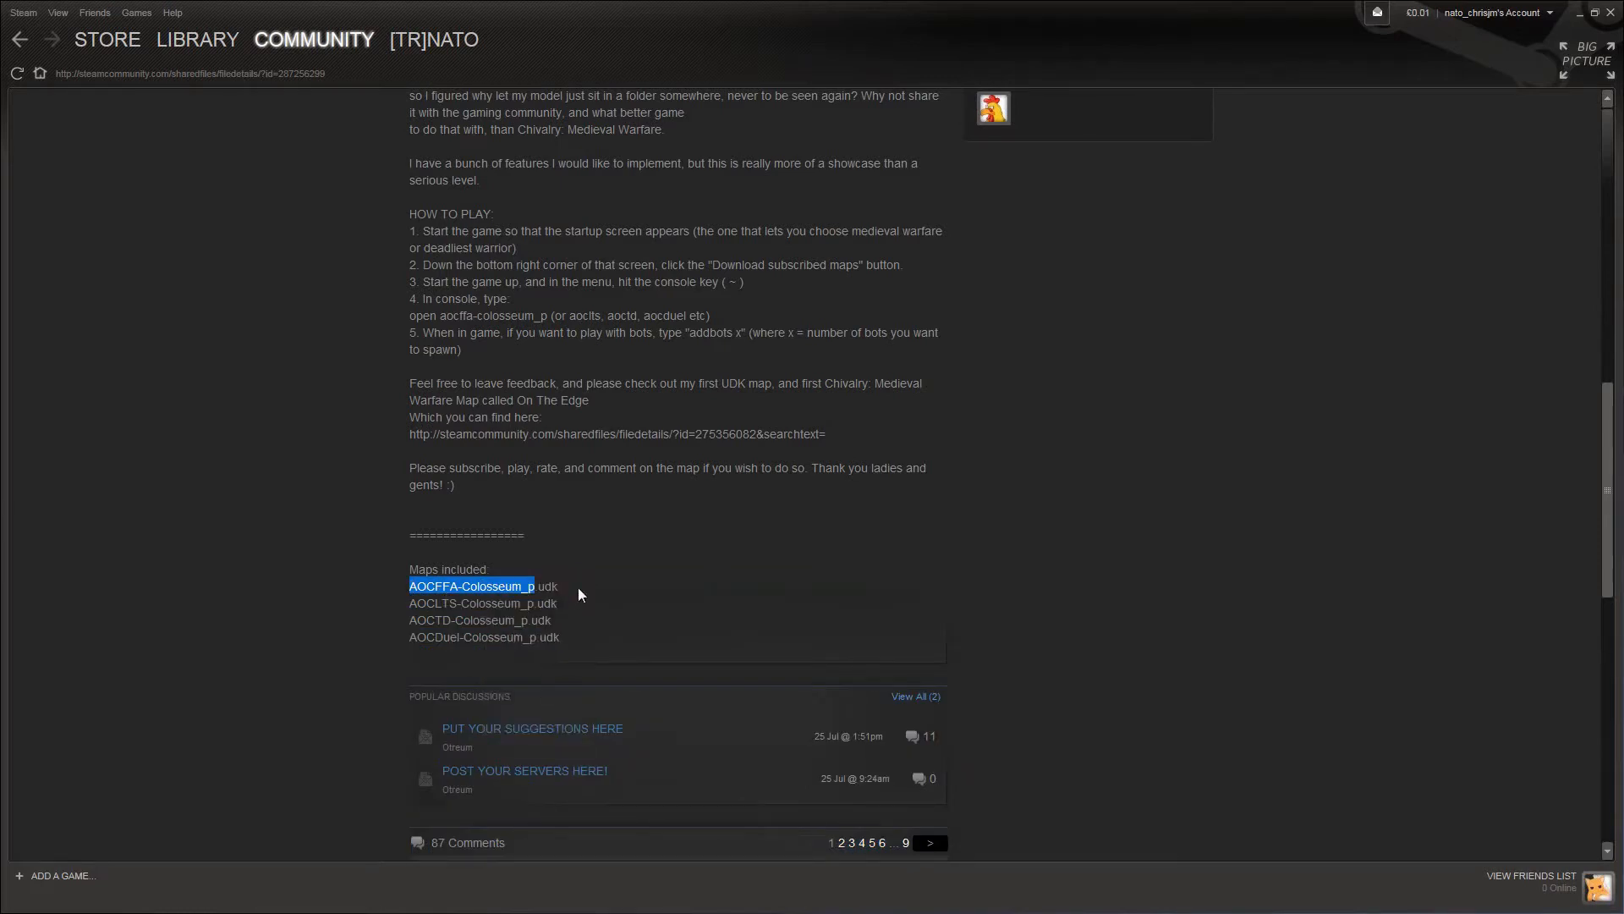
{"action": "scroll", "scroll_direction": "up", "scroll_amount": 3}
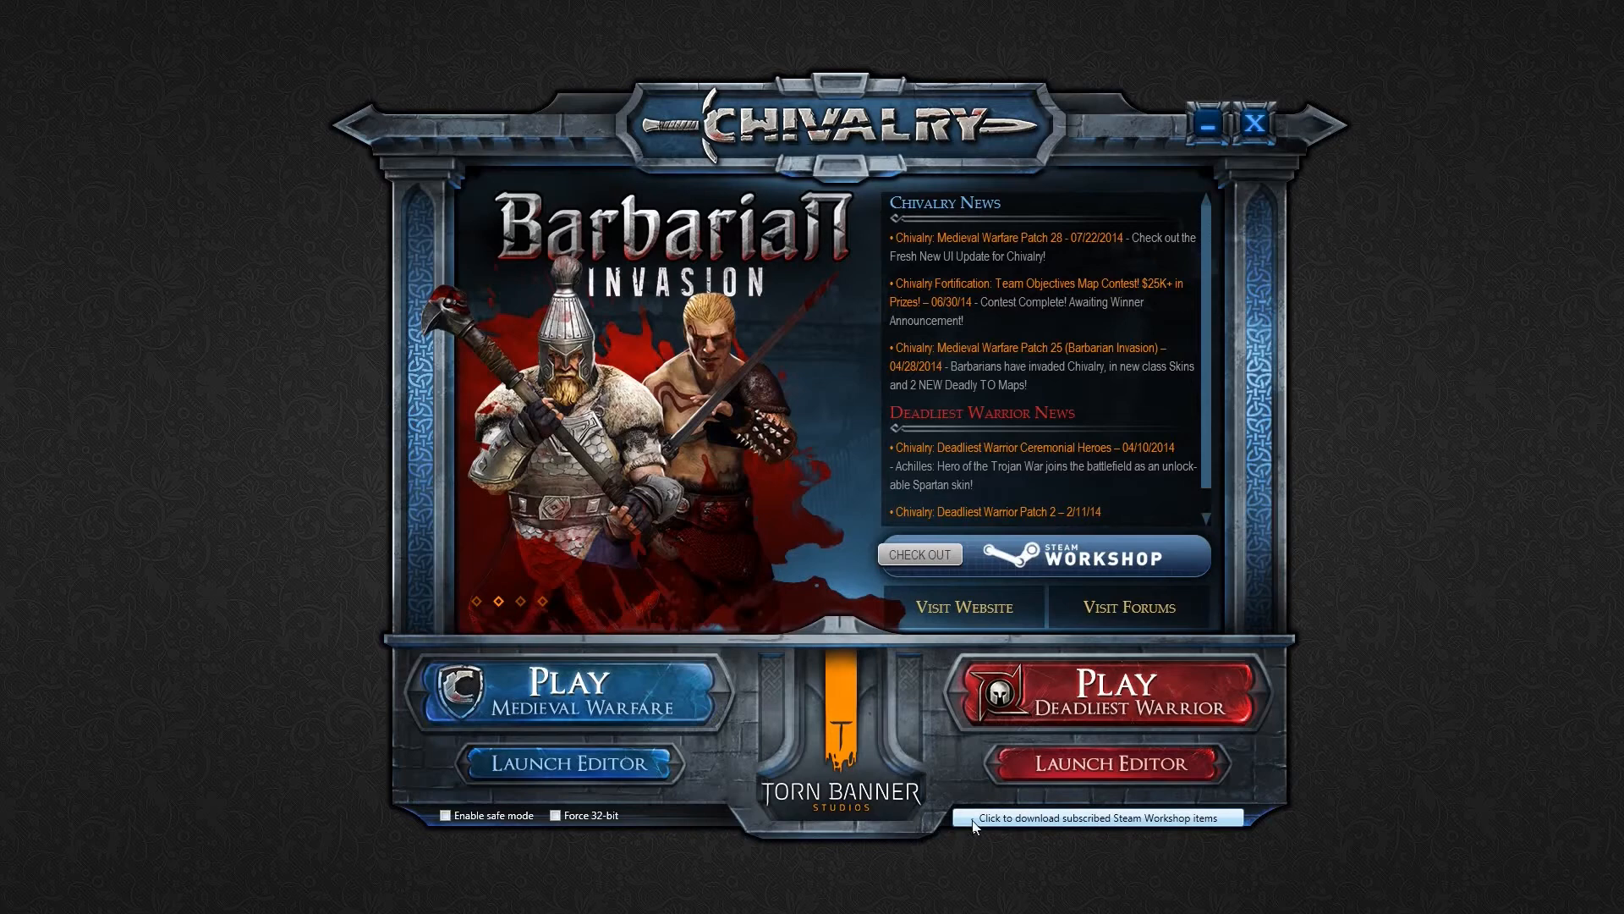
- Download subscribed Workshop items until up-to-date, then launch Medieval Warfare
{"action": "left_click", "coordinate": [1098, 818]}
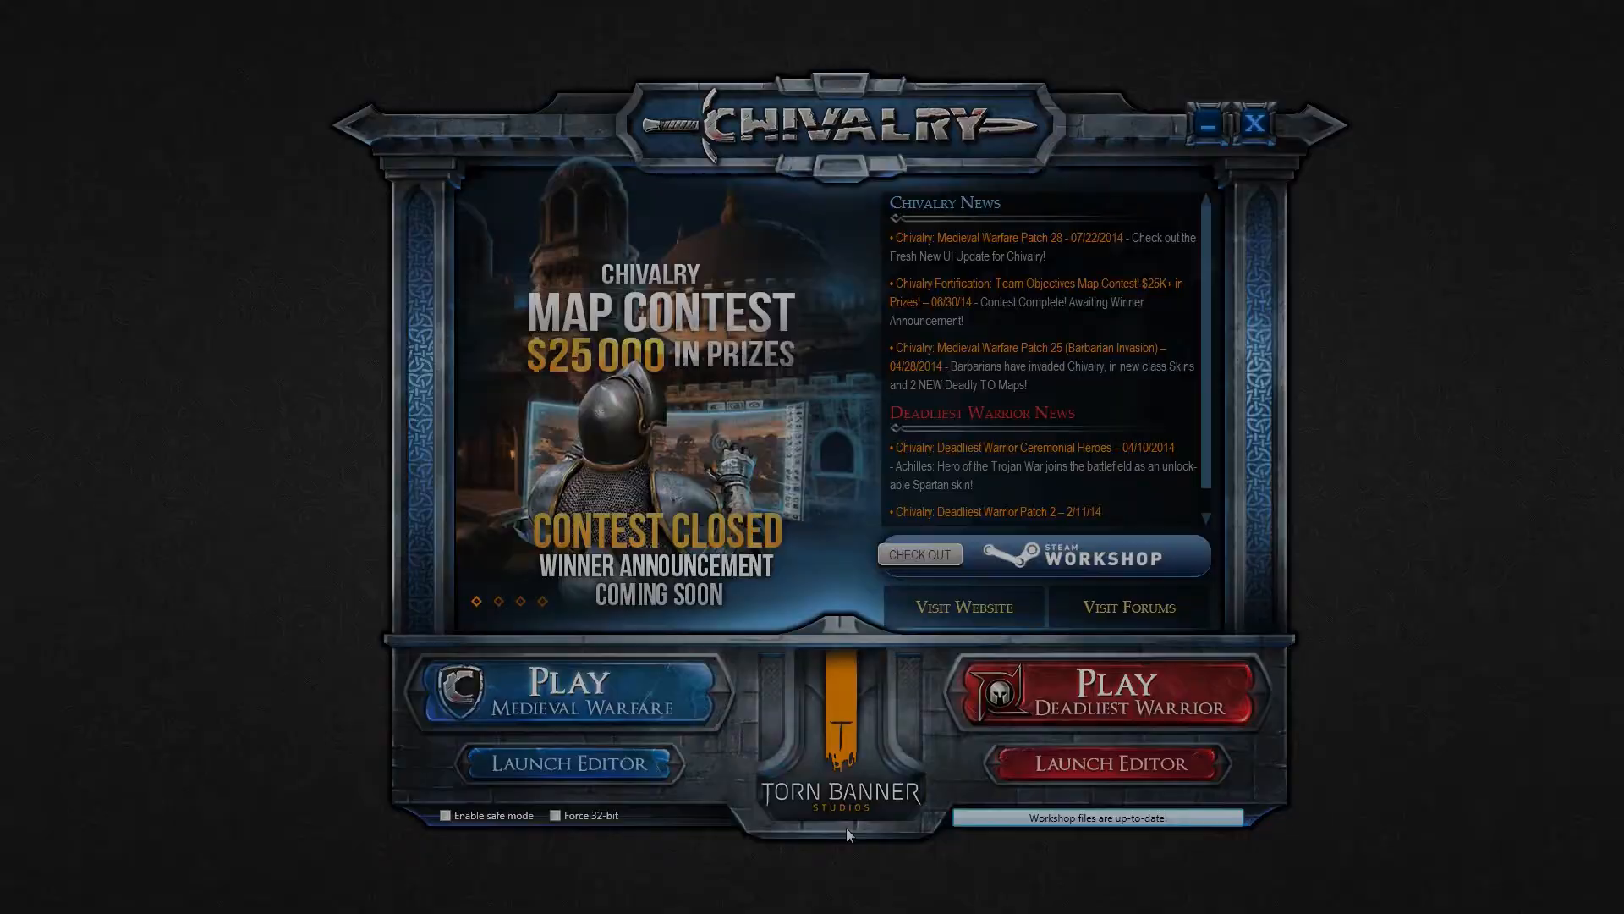
{"action": "left_click", "coordinate": [566, 688]}
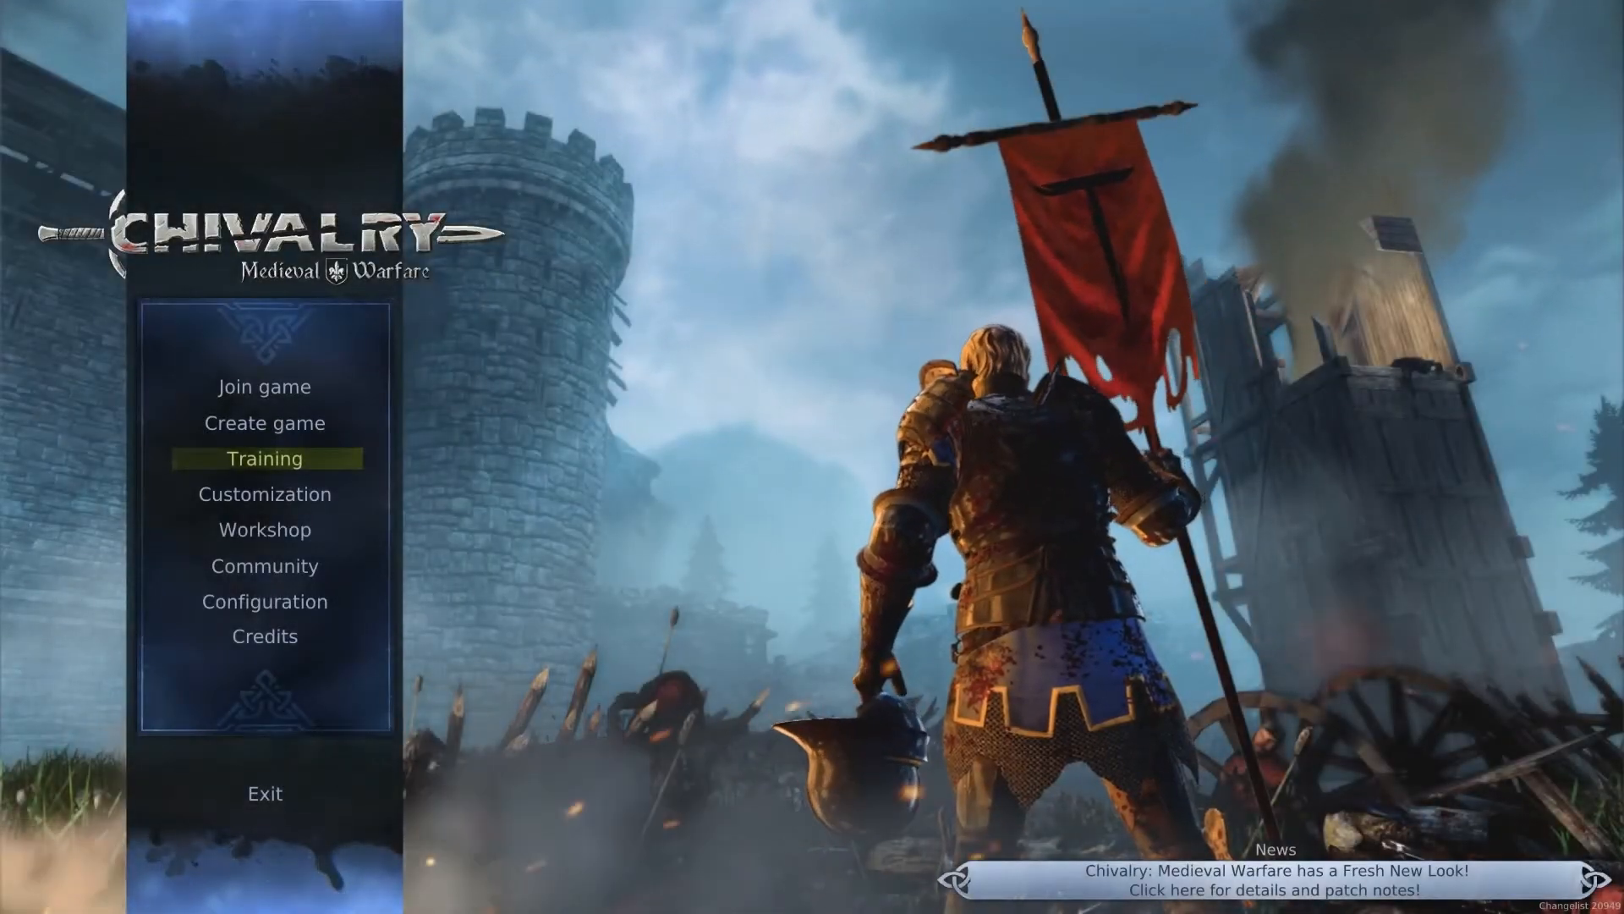
- Choose Training from the main menu to load the training level
{"action": "left_click", "coordinate": [264, 458]}
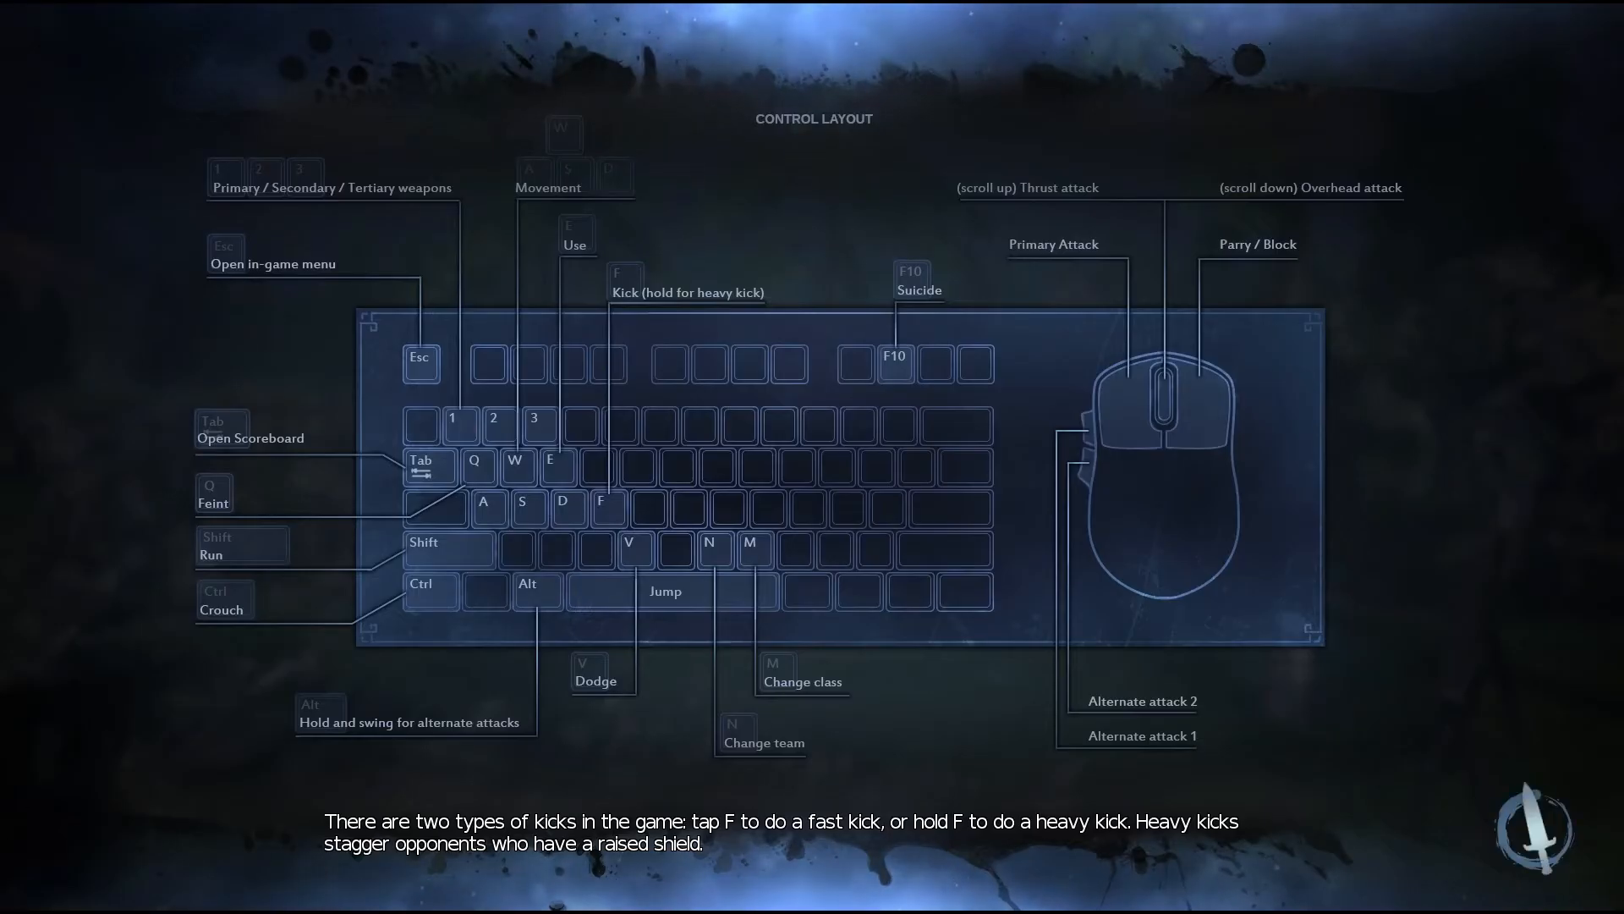